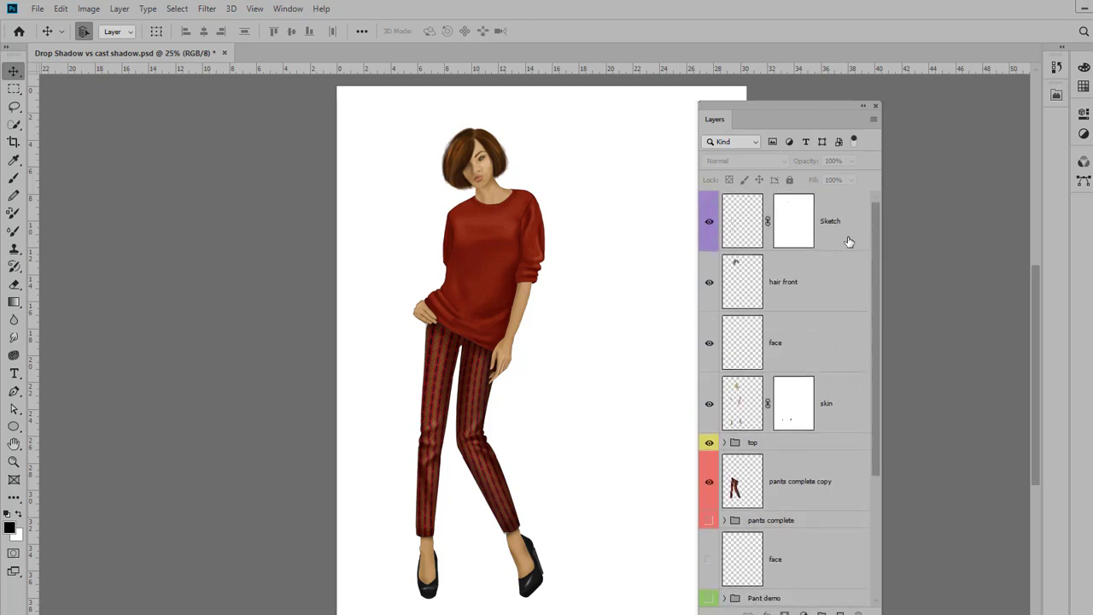
{"action": "mouse_move", "coordinate": [487, 309]}
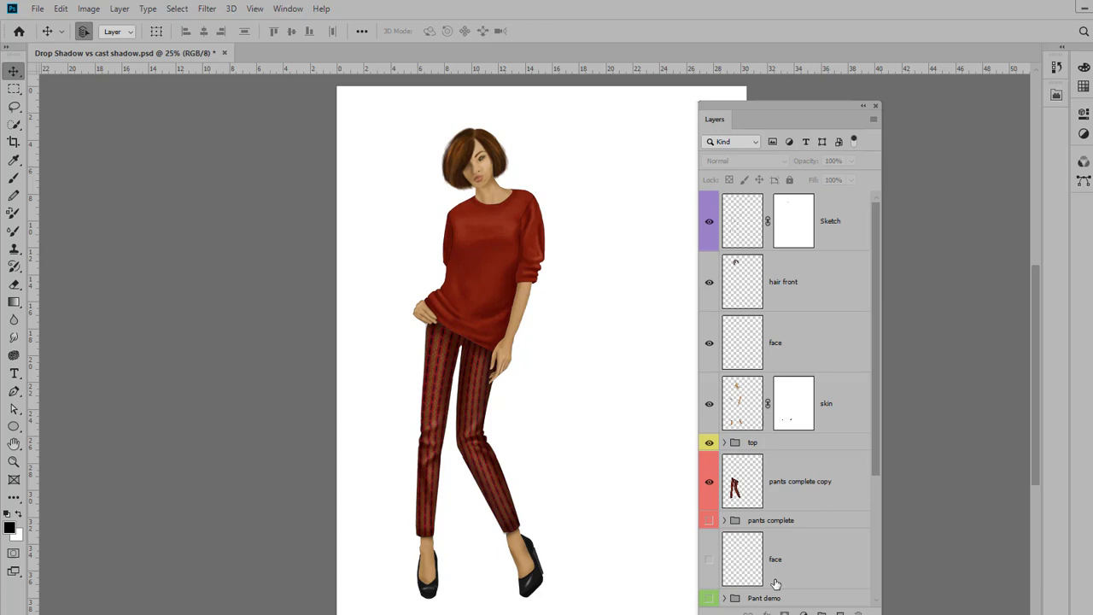
{"action": "mouse_move", "coordinate": [499, 398]}
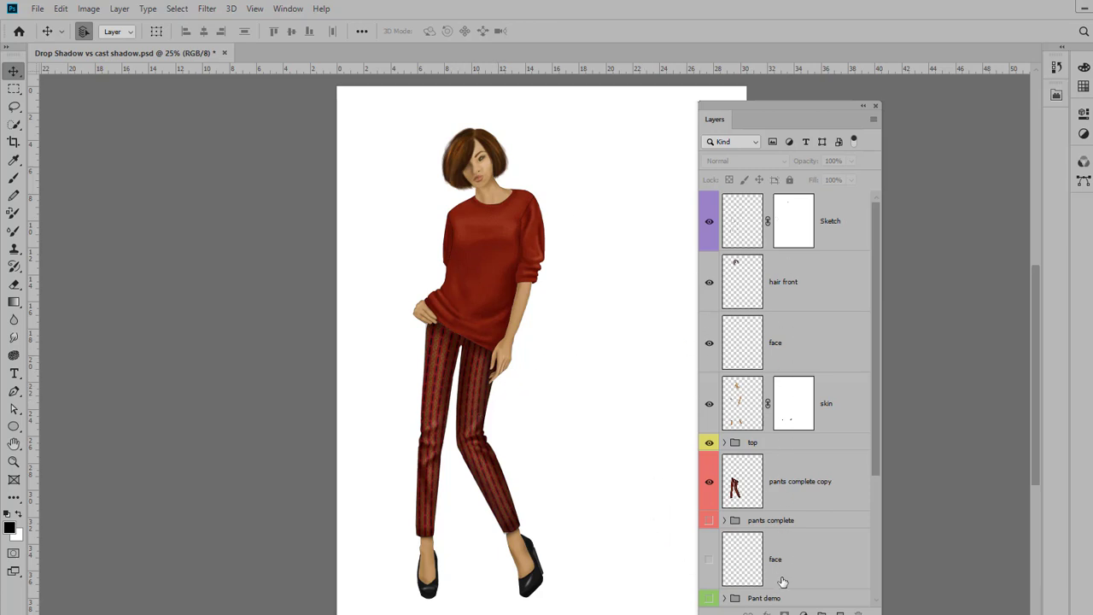
Step: Re-enable the shirt's colour adjustment in the top group and hide the white Background layer
{"action": "scroll", "scroll_direction": "down", "scroll_amount": 3}
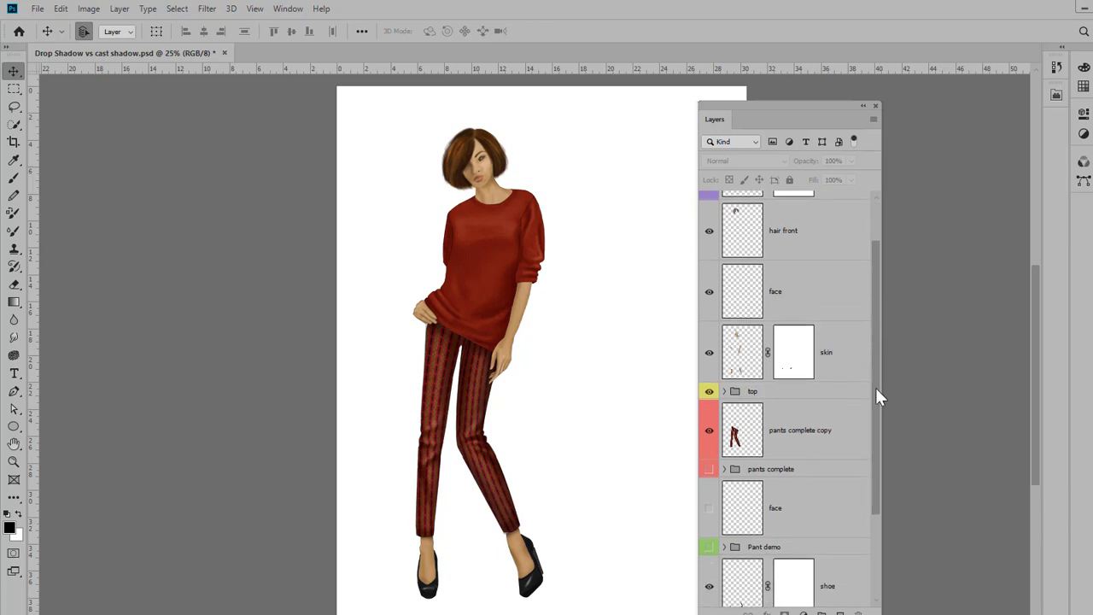
{"action": "scroll", "scroll_direction": "down", "scroll_amount": 3}
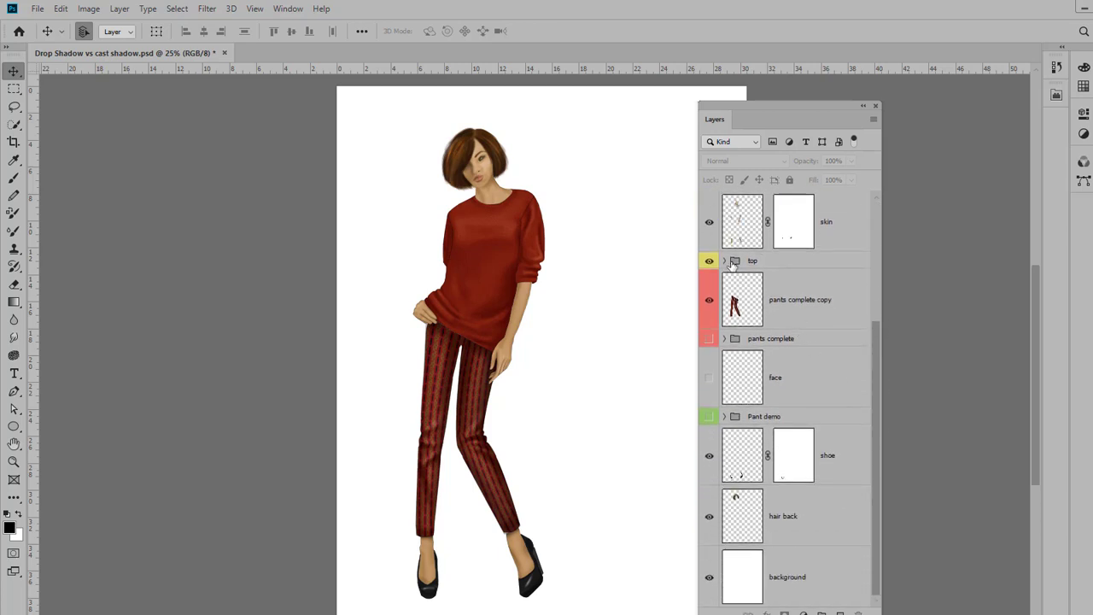
{"action": "left_click", "coordinate": [724, 260]}
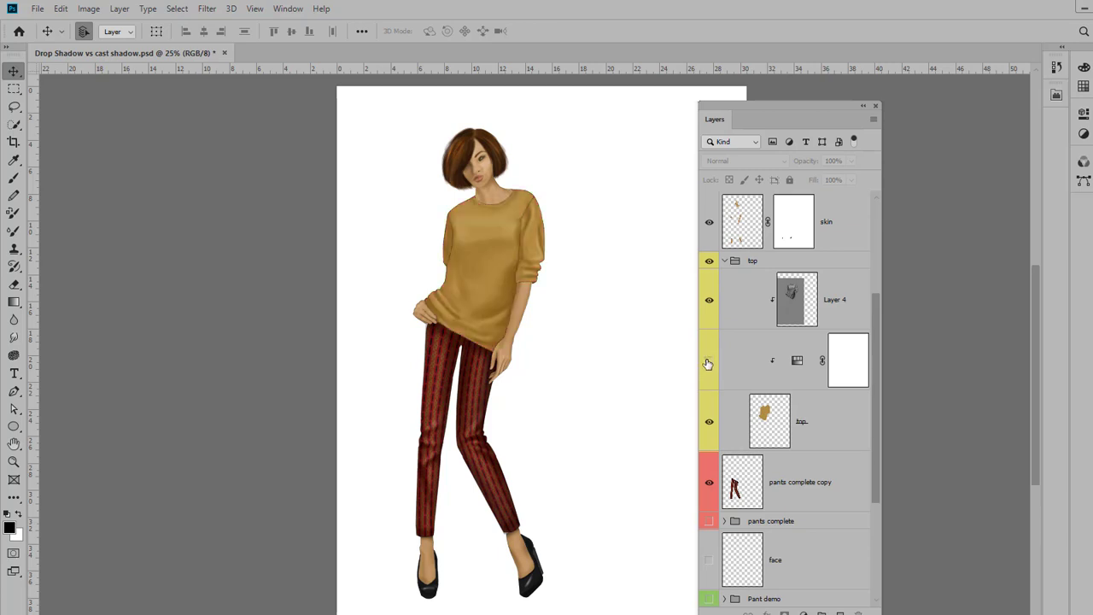
{"action": "left_click", "coordinate": [708, 360]}
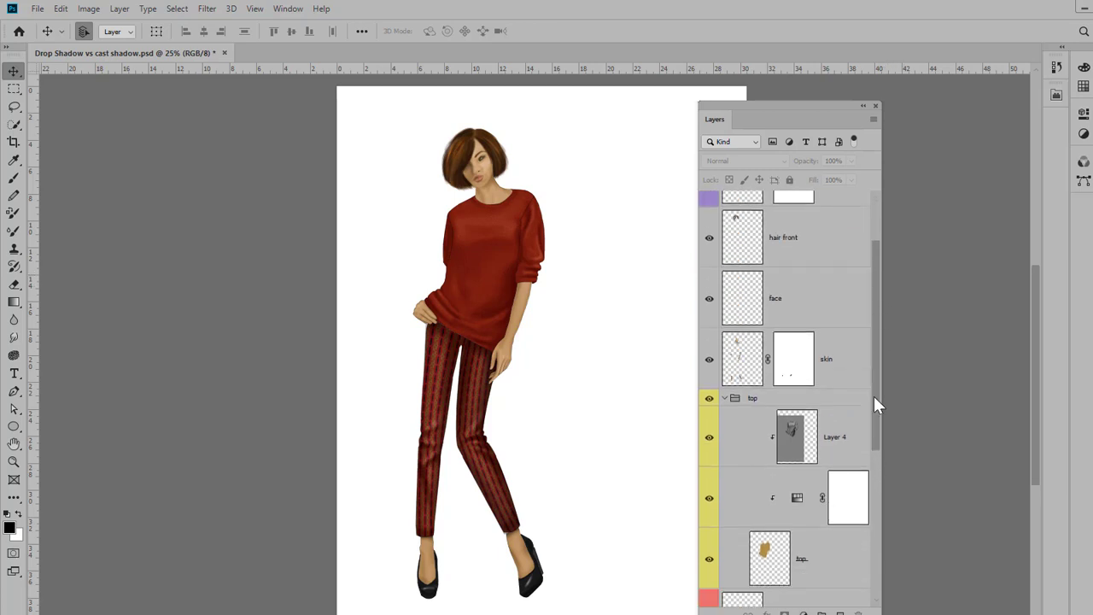
{"action": "scroll", "scroll_direction": "down", "scroll_amount": 3}
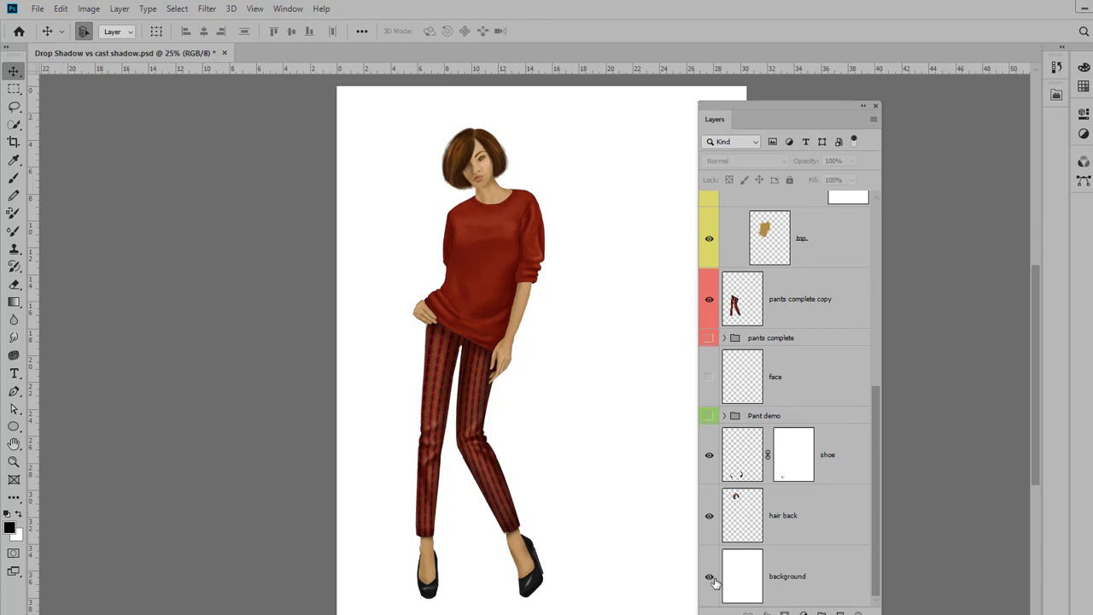
{"action": "left_click", "coordinate": [709, 576]}
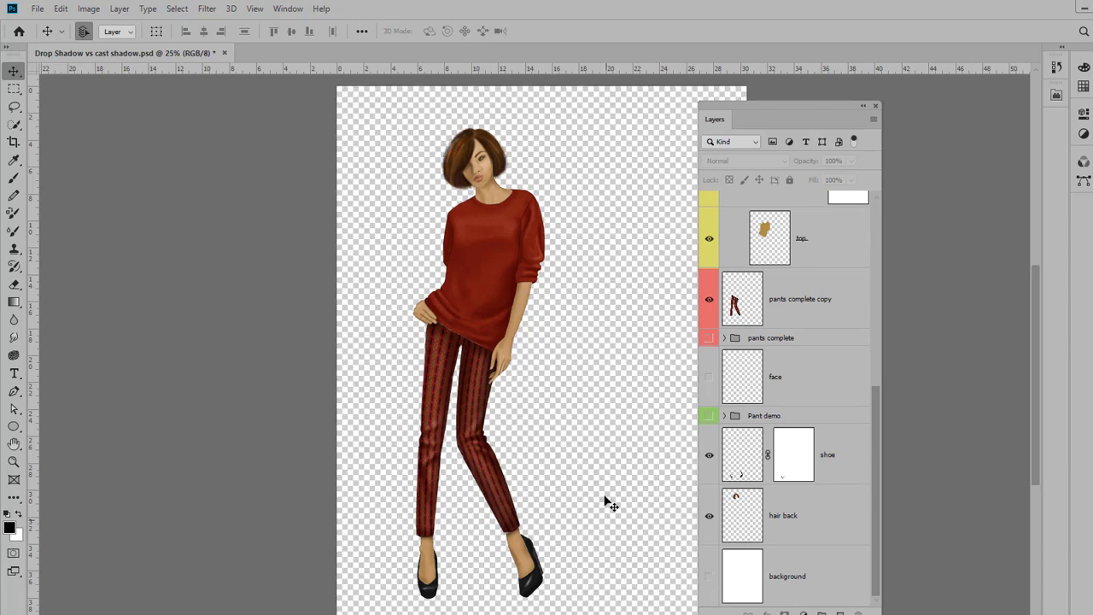
{"action": "mouse_move", "coordinate": [882, 473]}
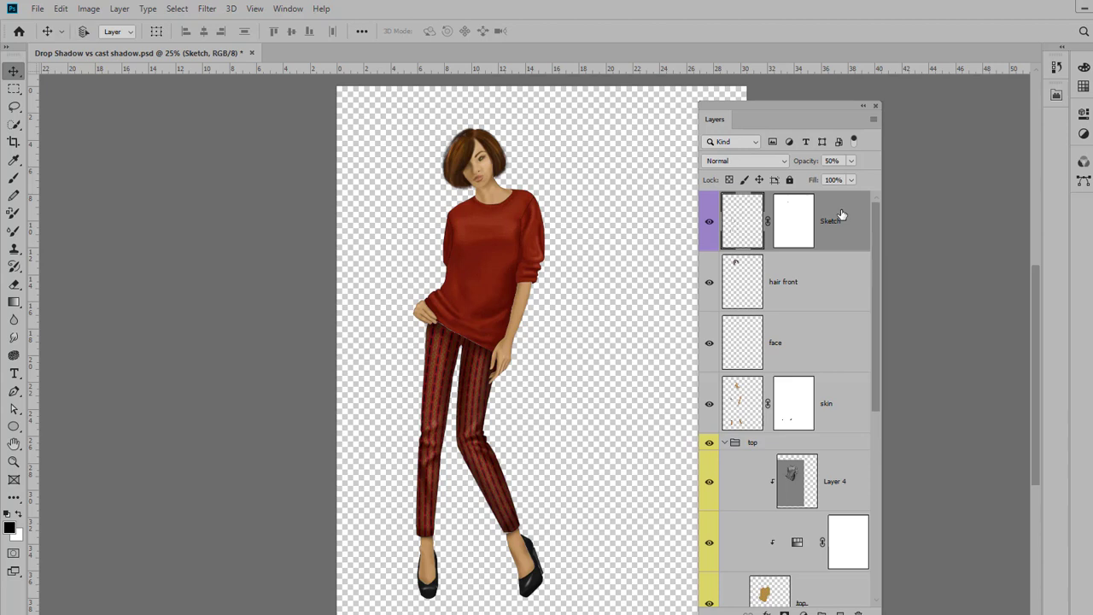
Step: Stamp the visible layers into a new layer named 'merged copy' and show only that layer
{"action": "key", "text": "ctrl+alt+shift+e"}
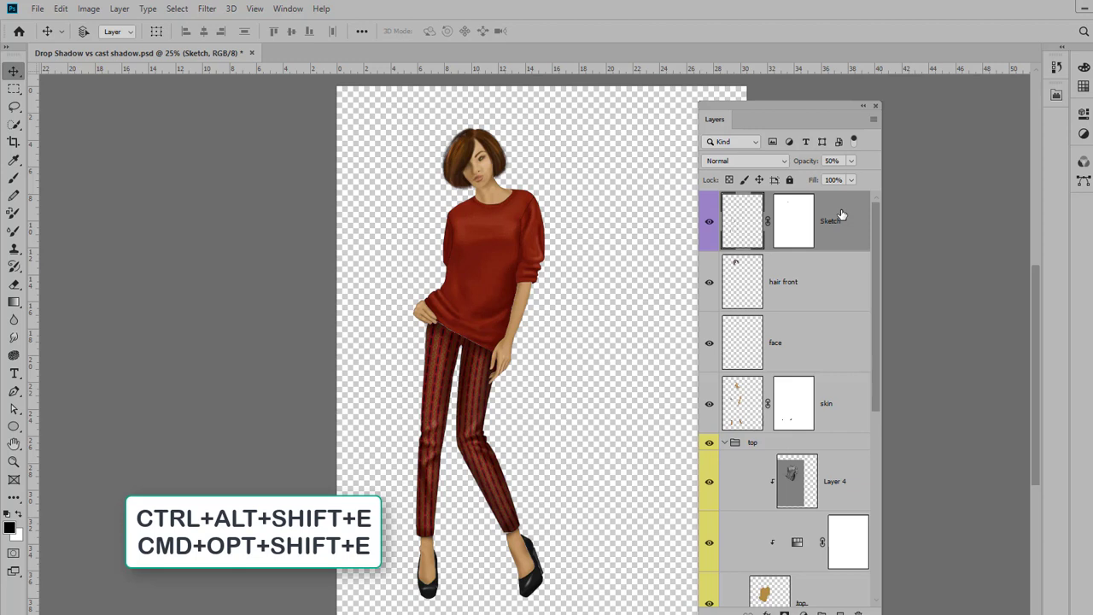
{"action": "key", "text": "ctrl+alt+shift+e"}
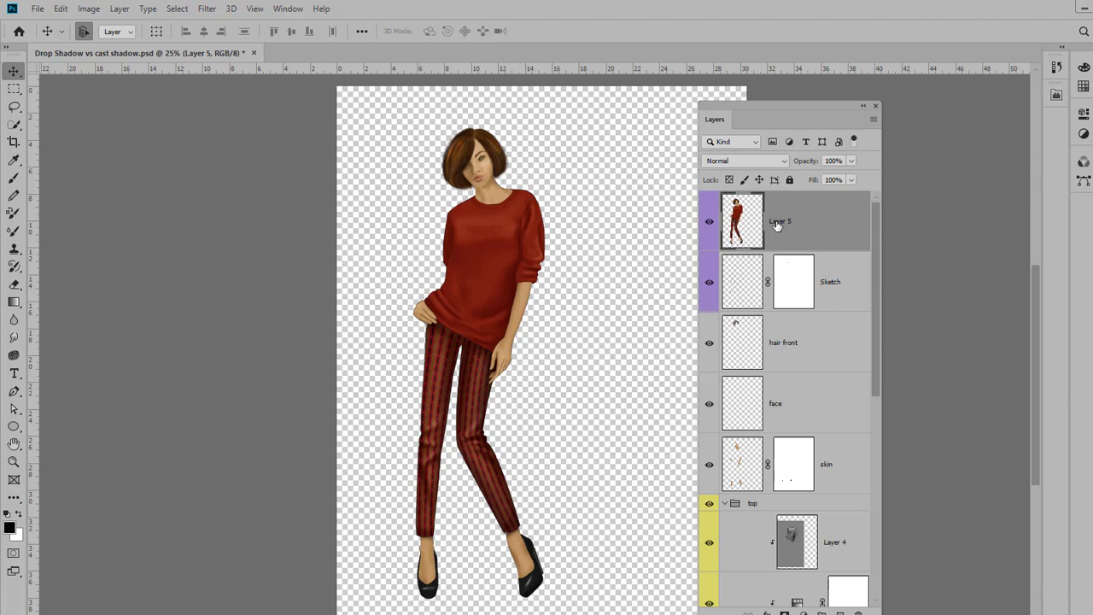
{"action": "double_click", "coordinate": [780, 221]}
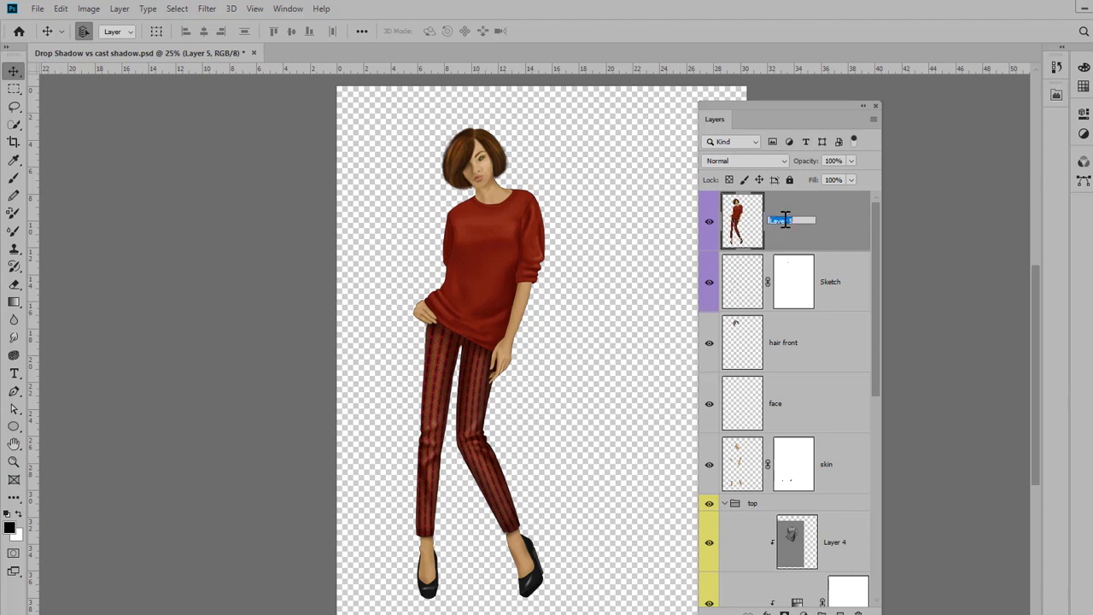
{"action": "type", "text": "med"}
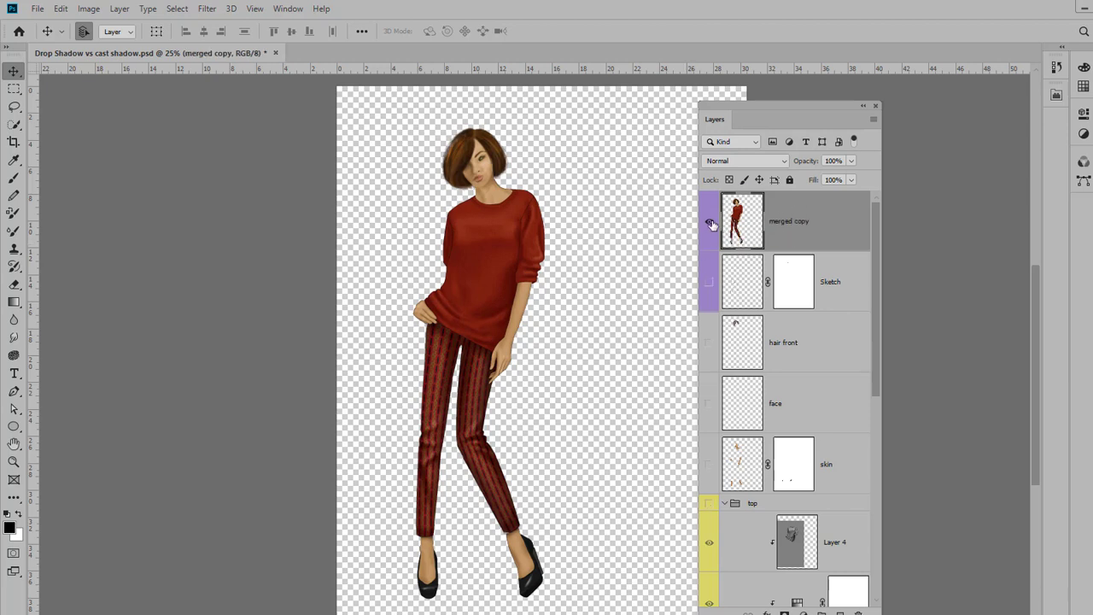
{"action": "left_click", "coordinate": [709, 220]}
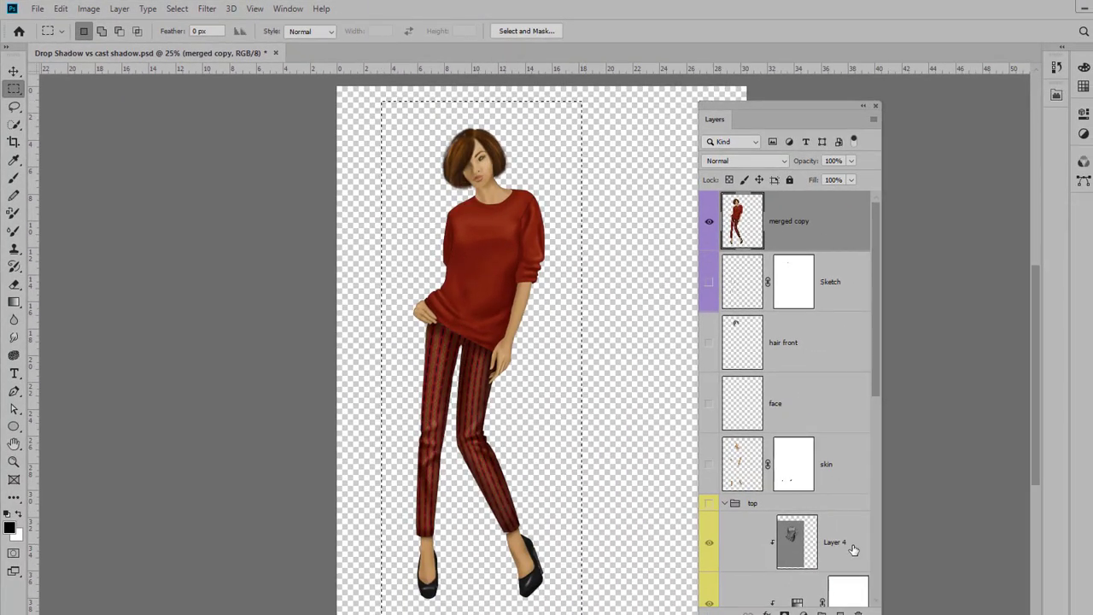
Step: Copy the figure and create a Tabloid print document in landscape, 17 × 11 in at 300 ppi
{"action": "key", "text": "ctrl+c"}
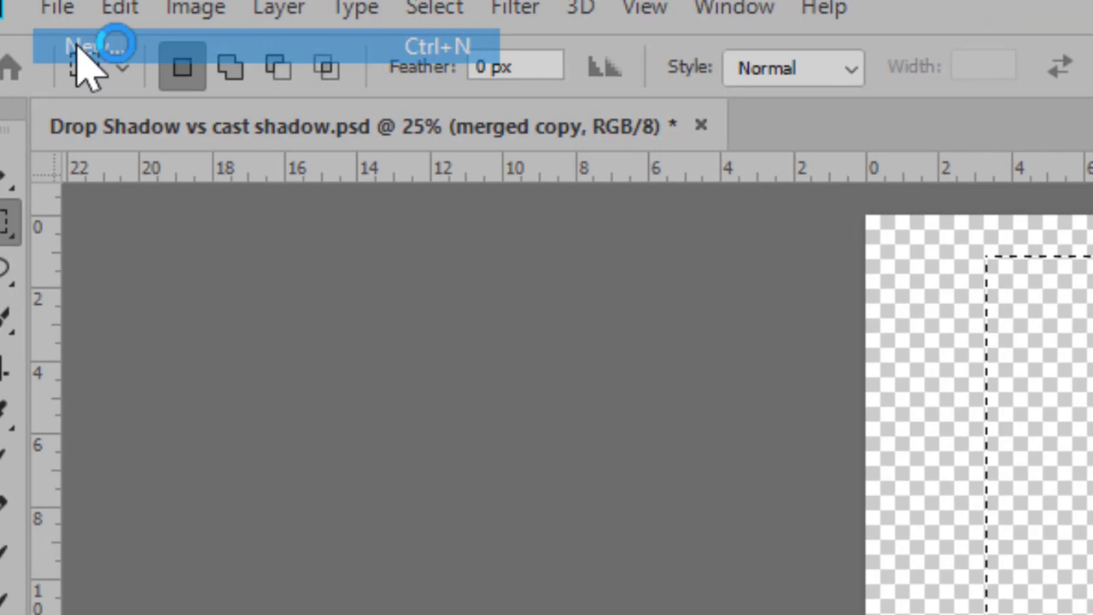
{"action": "left_click", "coordinate": [81, 45]}
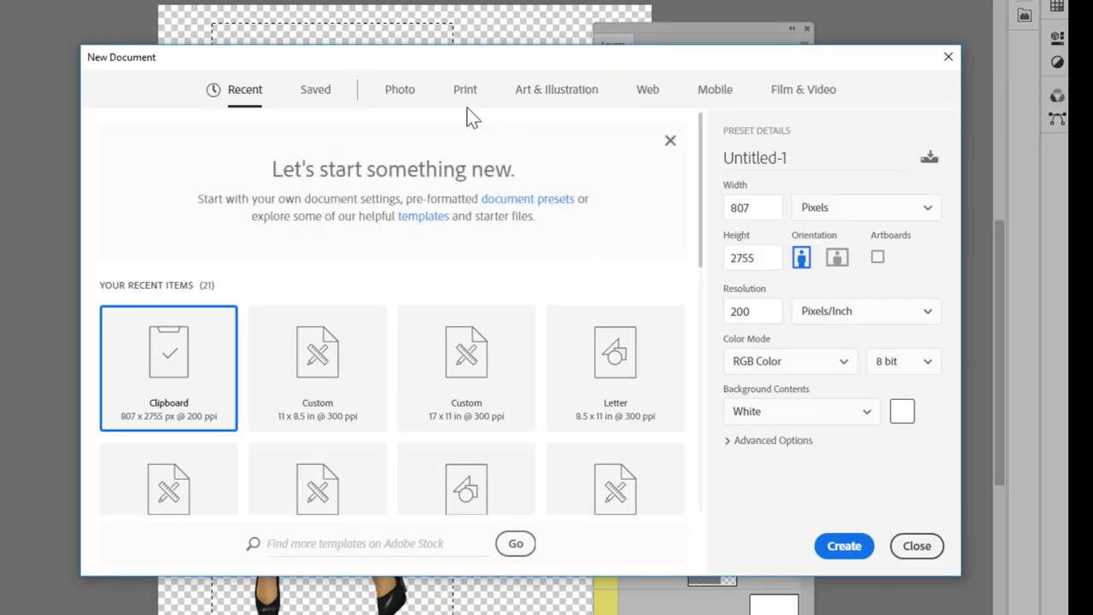
{"action": "left_click", "coordinate": [465, 89]}
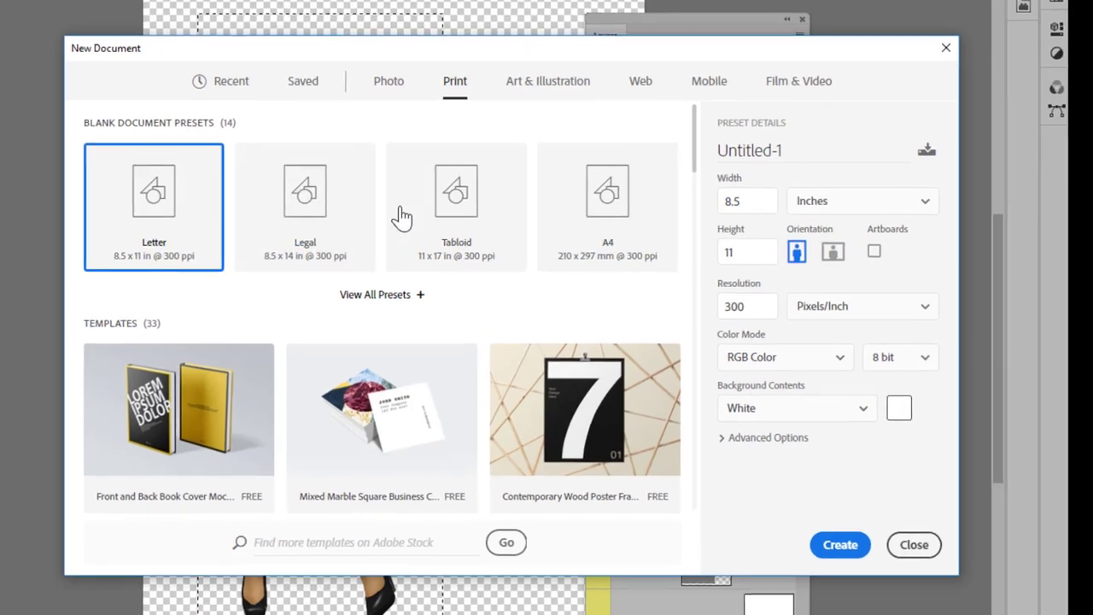
{"action": "left_click", "coordinate": [456, 190]}
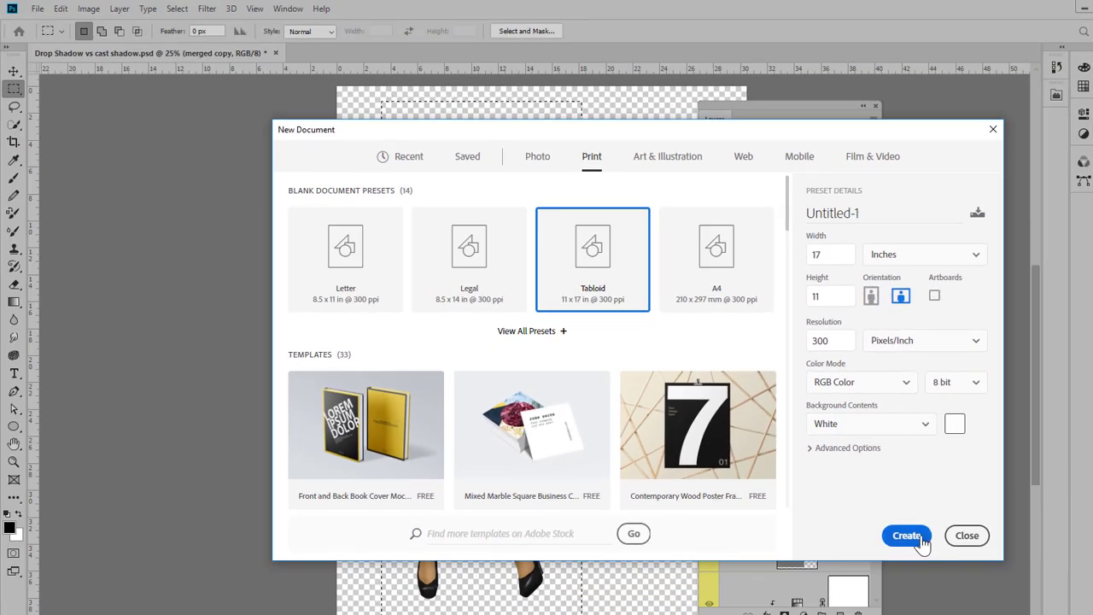
{"action": "left_click", "coordinate": [906, 535]}
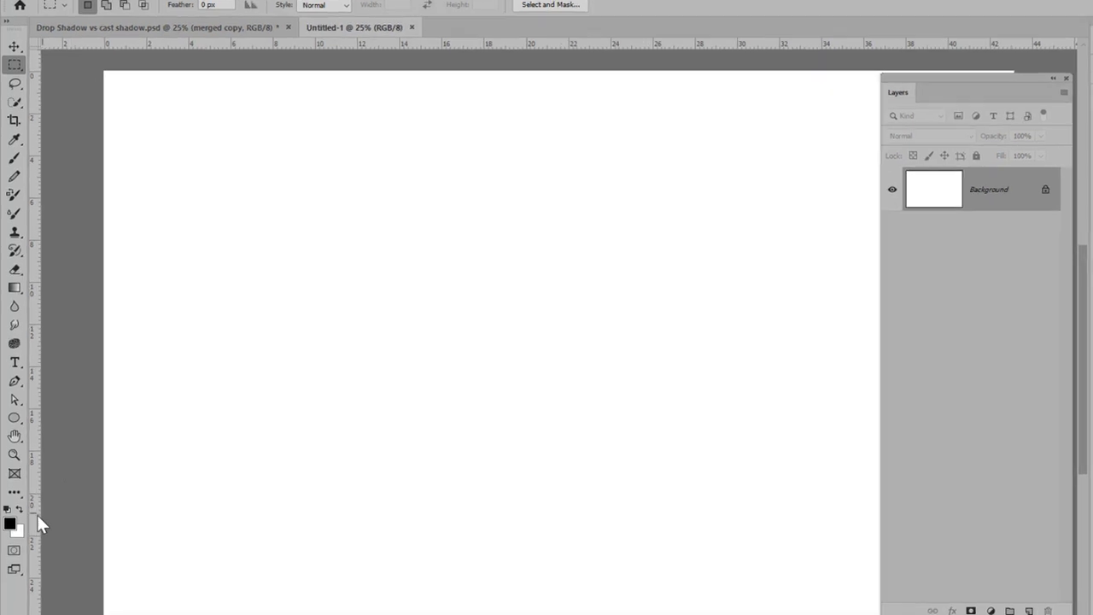
Step: Set the foreground colour to a light gray for the background gradient
{"action": "left_click", "coordinate": [10, 524]}
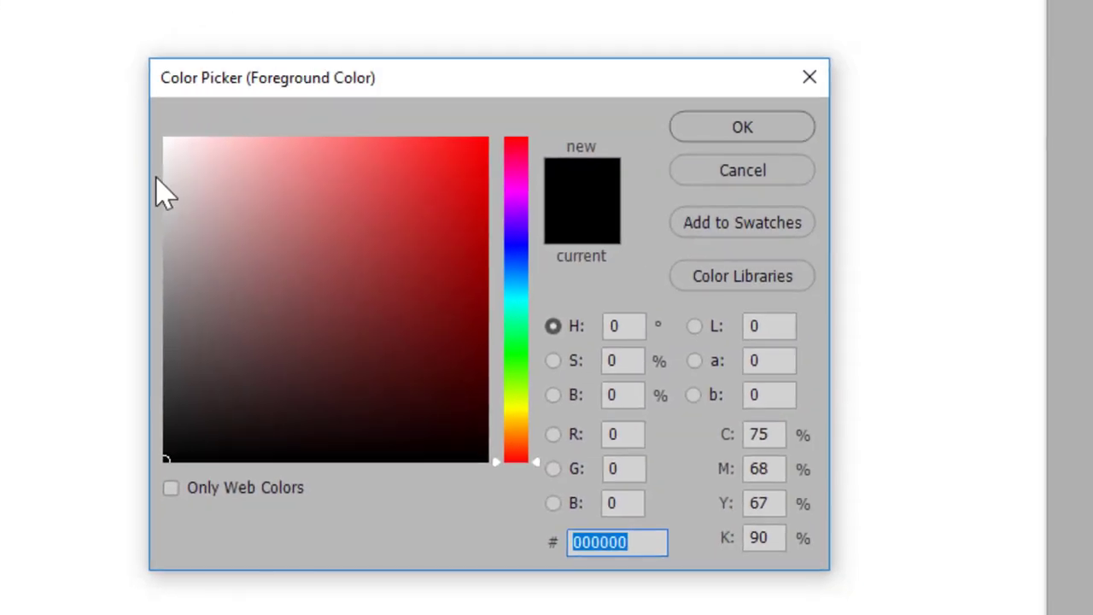
{"action": "left_click", "coordinate": [170, 181]}
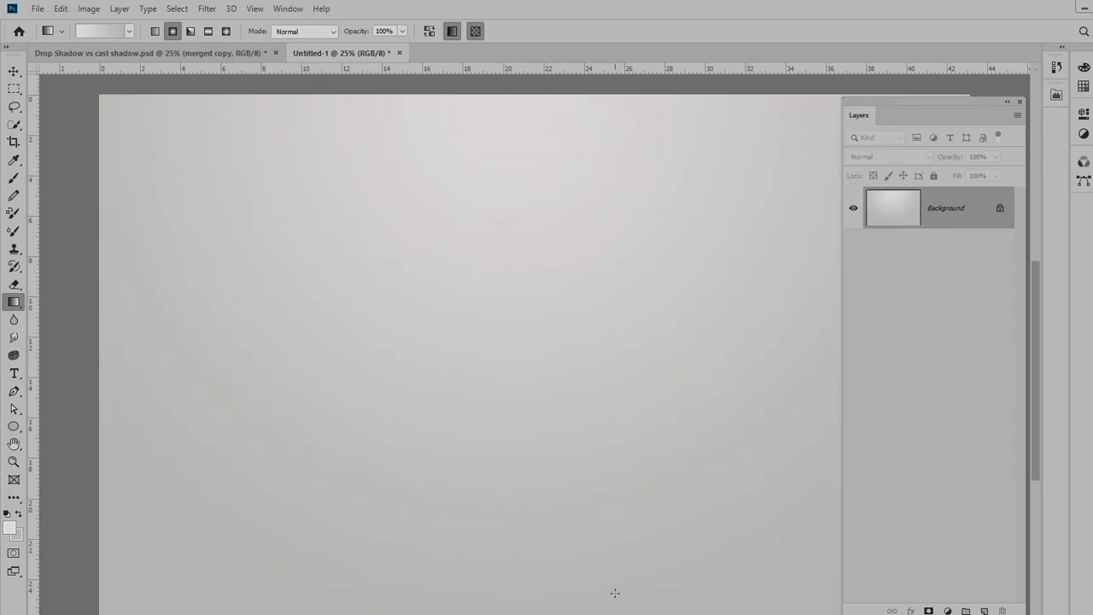
{"action": "mouse_move", "coordinate": [523, 266]}
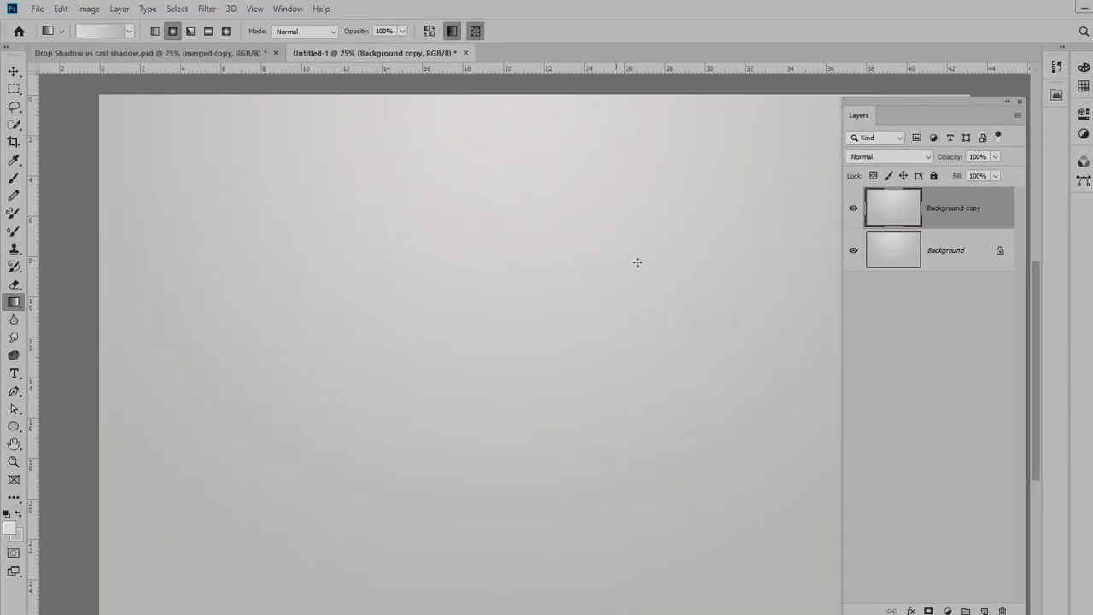
Step: Transform Background copy, dragging its top edge down into a narrow floor strip at the bottom
{"action": "key", "text": "ctrl+t"}
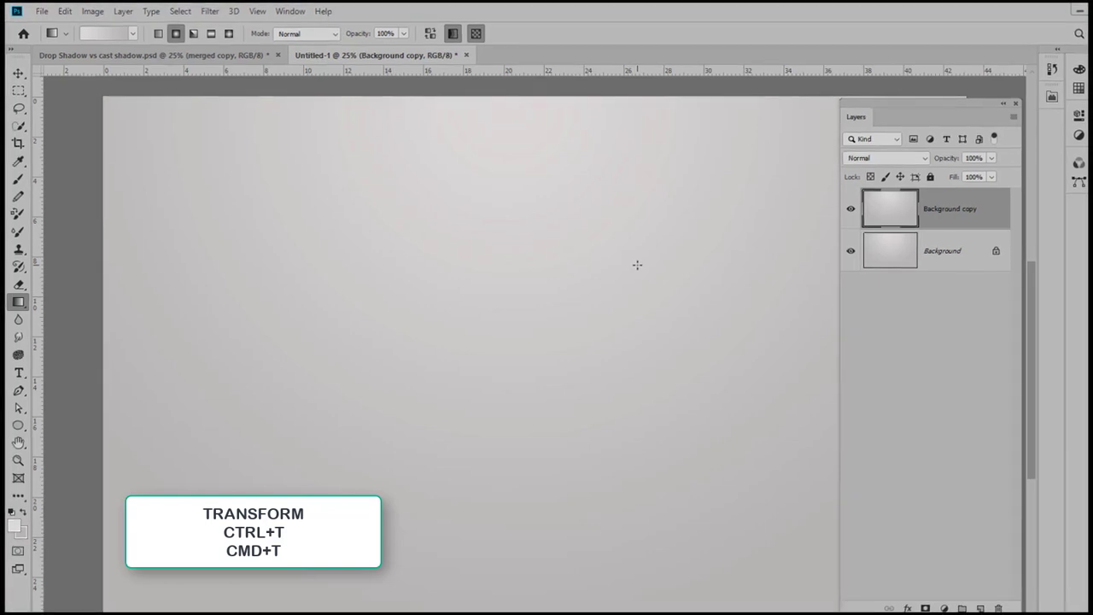
{"action": "key", "text": "ctrl+t"}
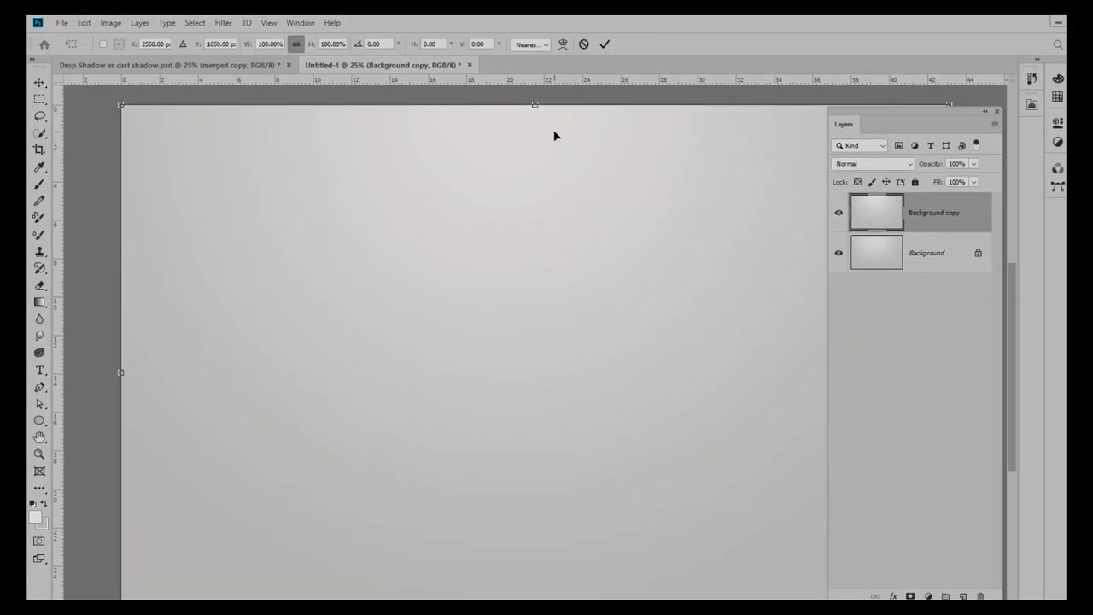
{"action": "mouse_move", "coordinate": [536, 104]}
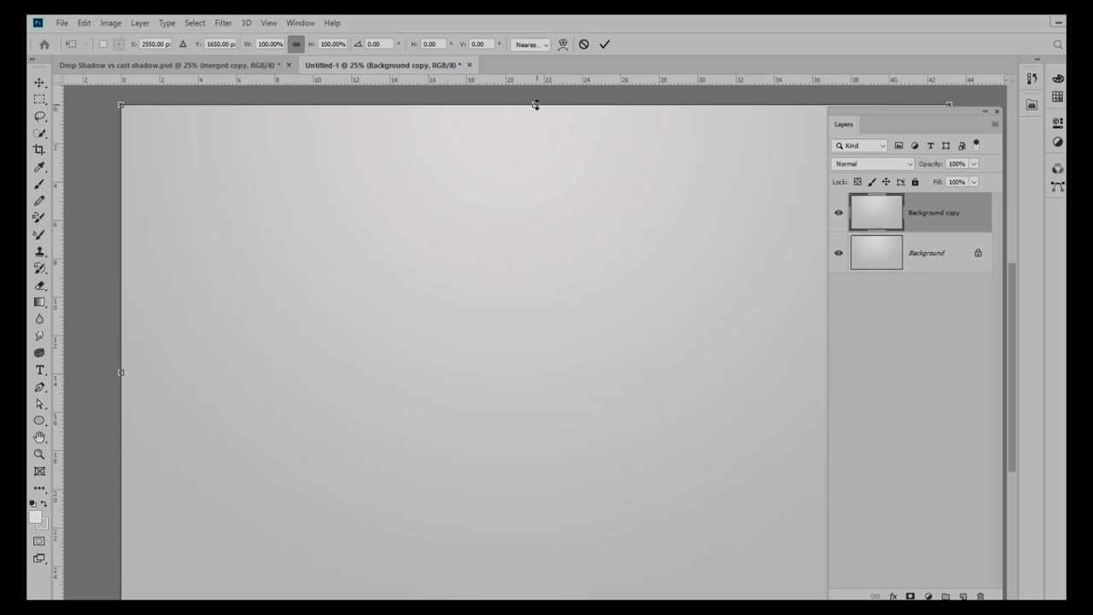
{"action": "mouse_move", "coordinate": [532, 106]}
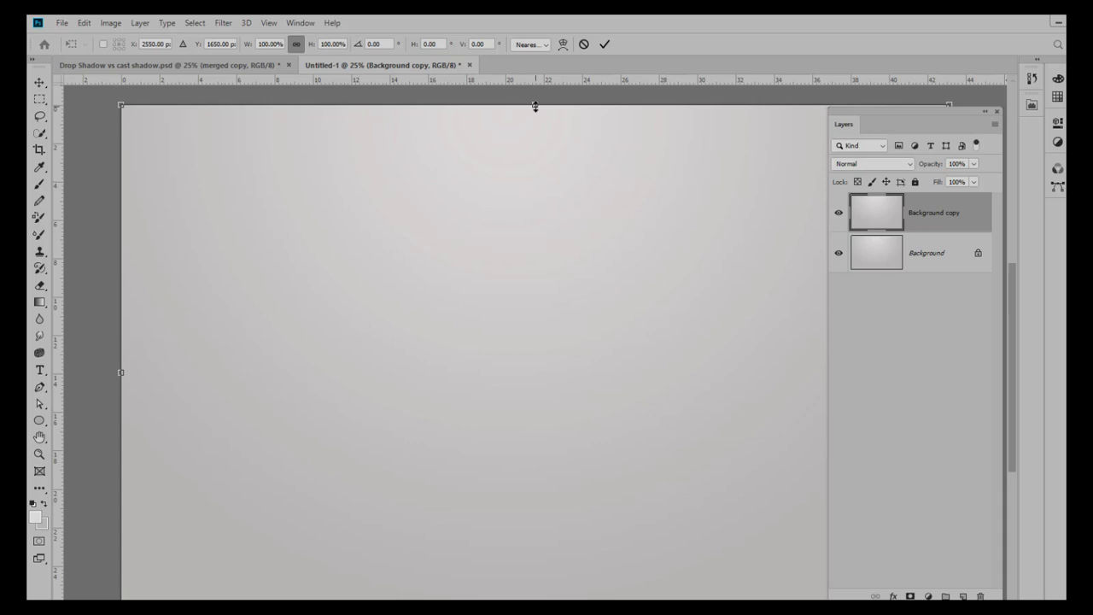
{"action": "left_click_drag", "start_coordinate": [535, 105], "coordinate": [535, 455]}
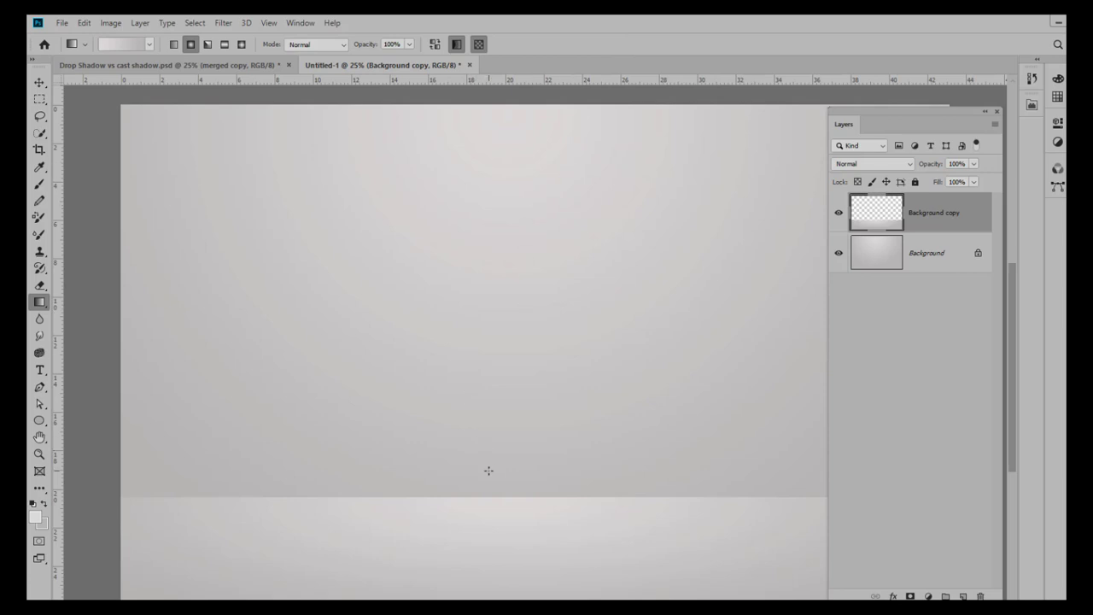
{"action": "mouse_move", "coordinate": [455, 369]}
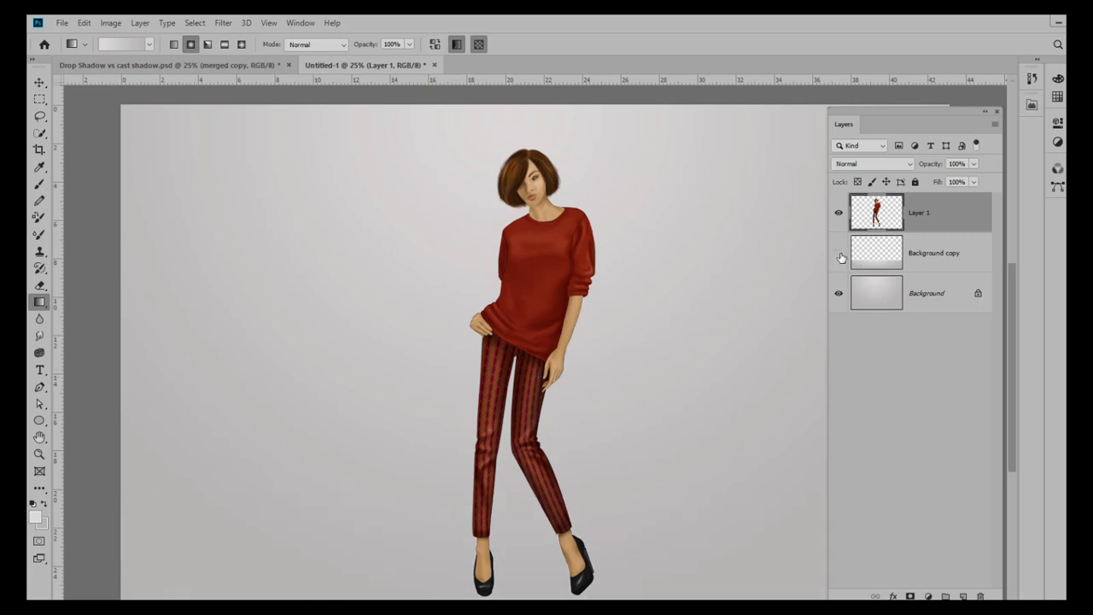
Step: Show the floor layer again and rename the figure's Layer 1 to 'girl'
{"action": "left_click", "coordinate": [839, 257]}
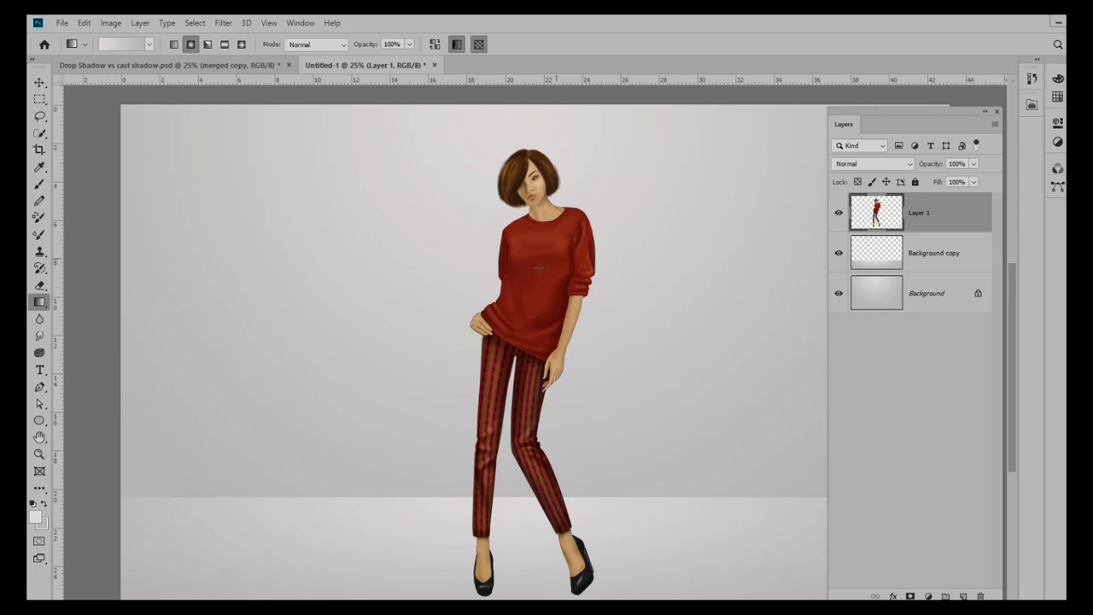
{"action": "left_click", "coordinate": [40, 82]}
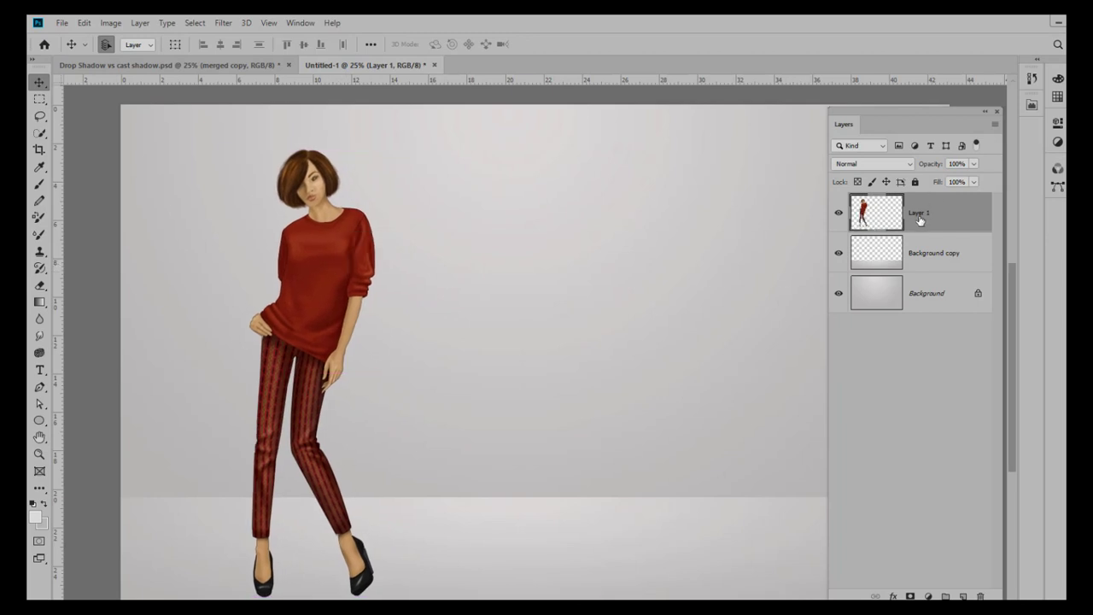
{"action": "double_click", "coordinate": [919, 212]}
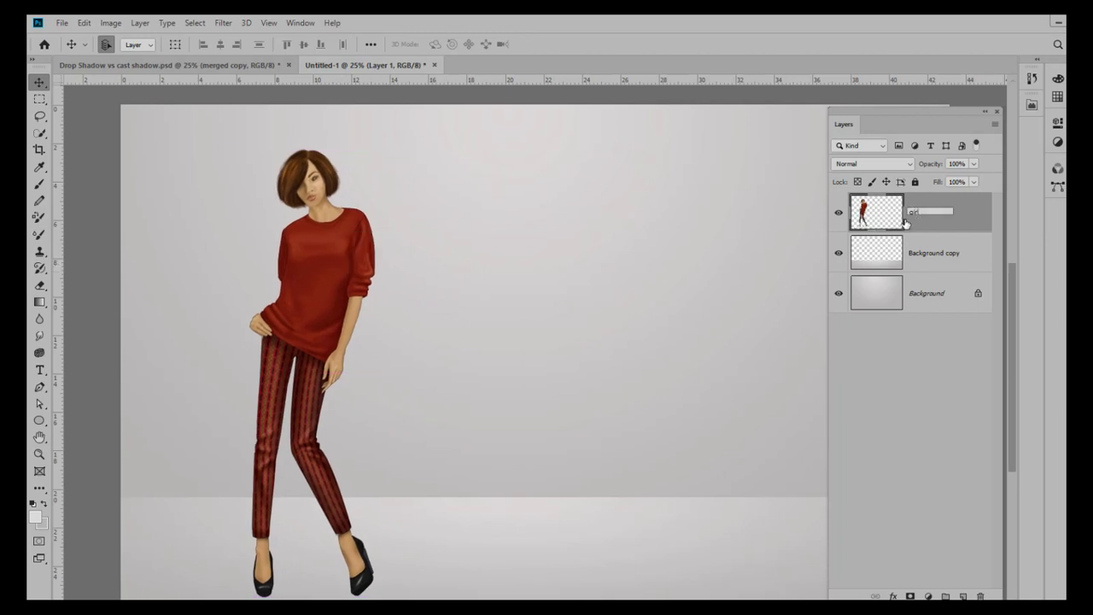
{"action": "type", "text": "girl"}
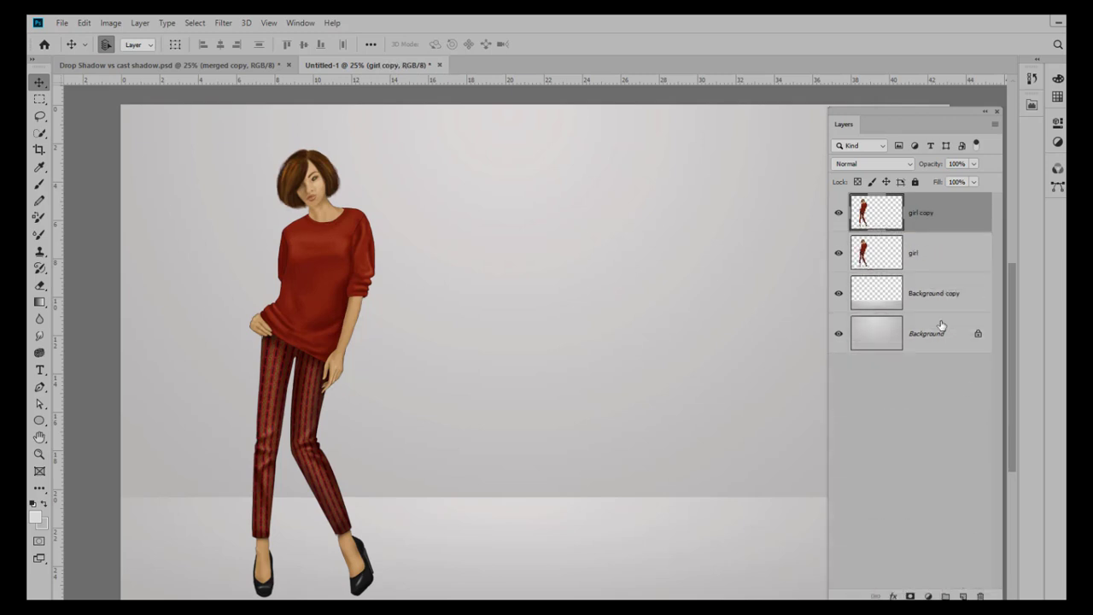
Step: Rename the duplicated figure layer to 'shadow'
{"action": "double_click", "coordinate": [921, 212]}
{"action": "type", "text": "shado"}
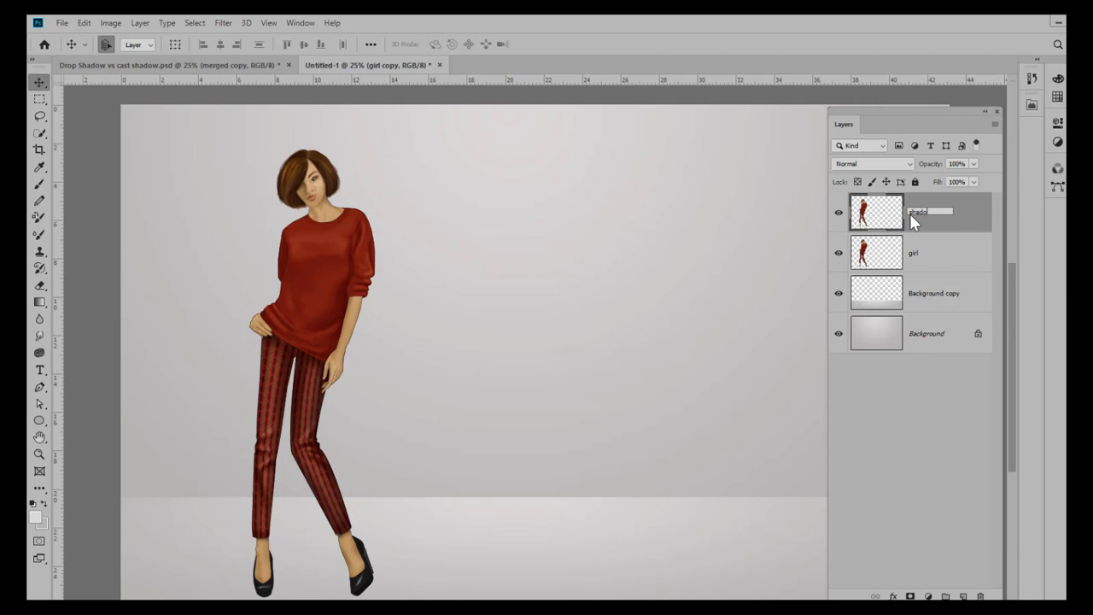
{"action": "key", "text": "Enter"}
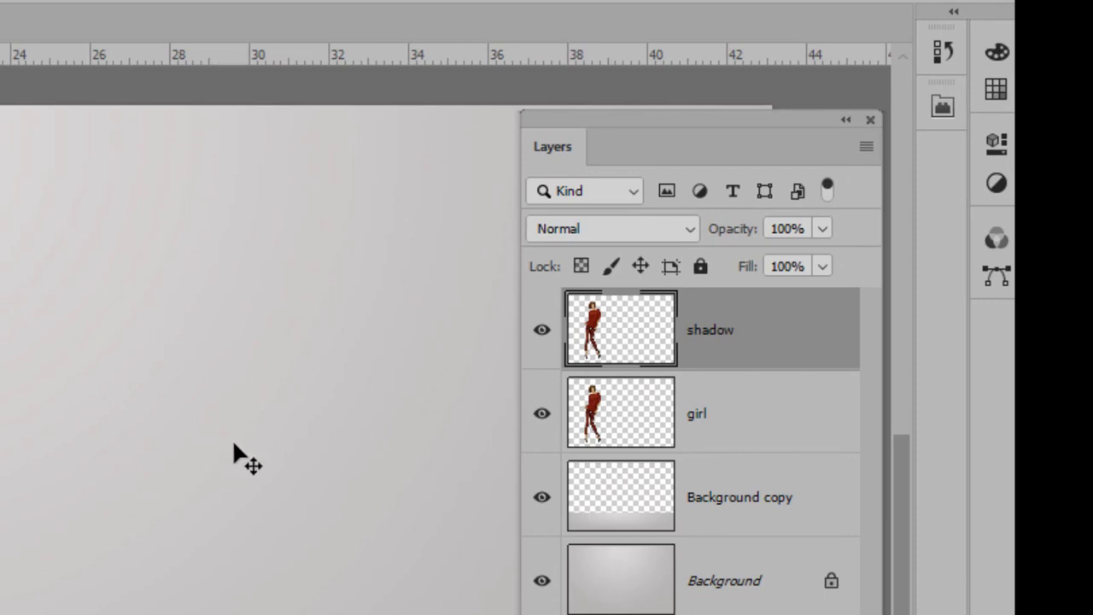
{"action": "mouse_move", "coordinate": [623, 303]}
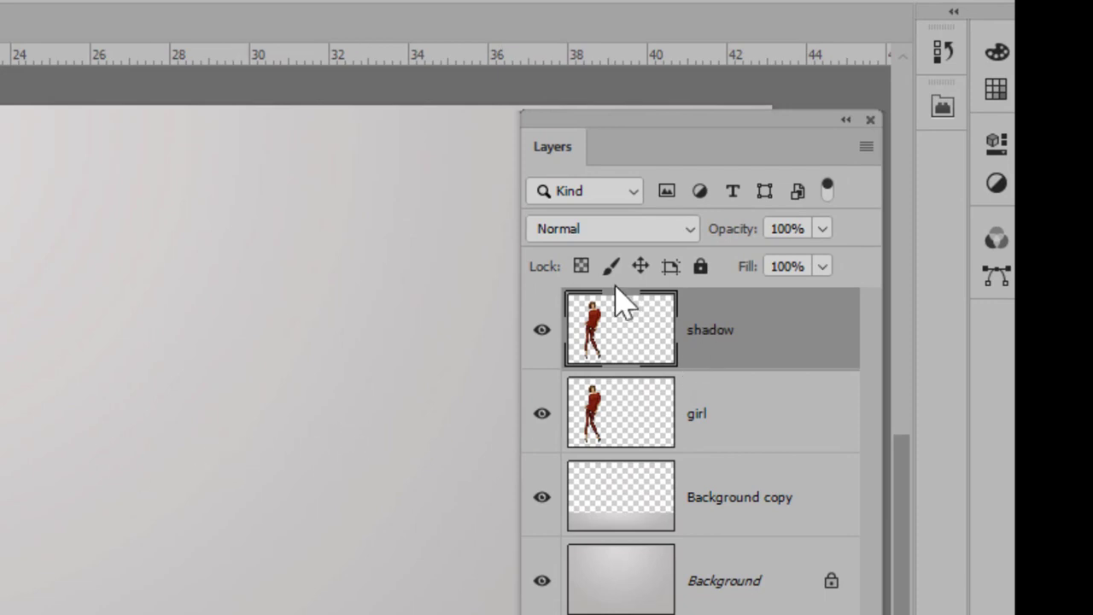
{"action": "mouse_move", "coordinate": [581, 265]}
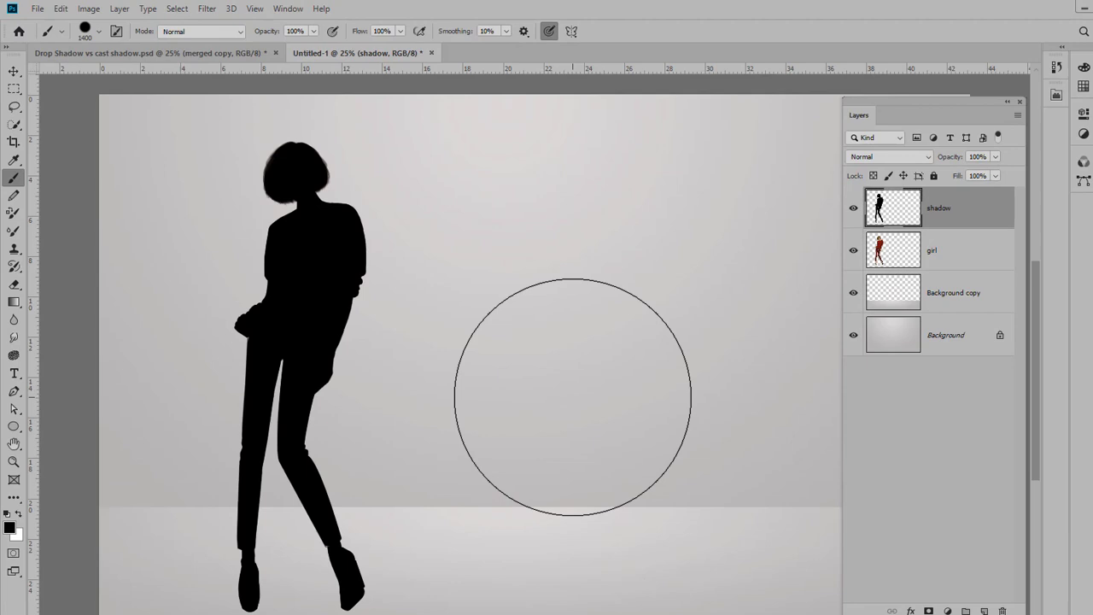
Step: Distort the silhouette, pulling its top handles right so the shadow lies across the floor
{"action": "key", "text": "ctrl+t"}
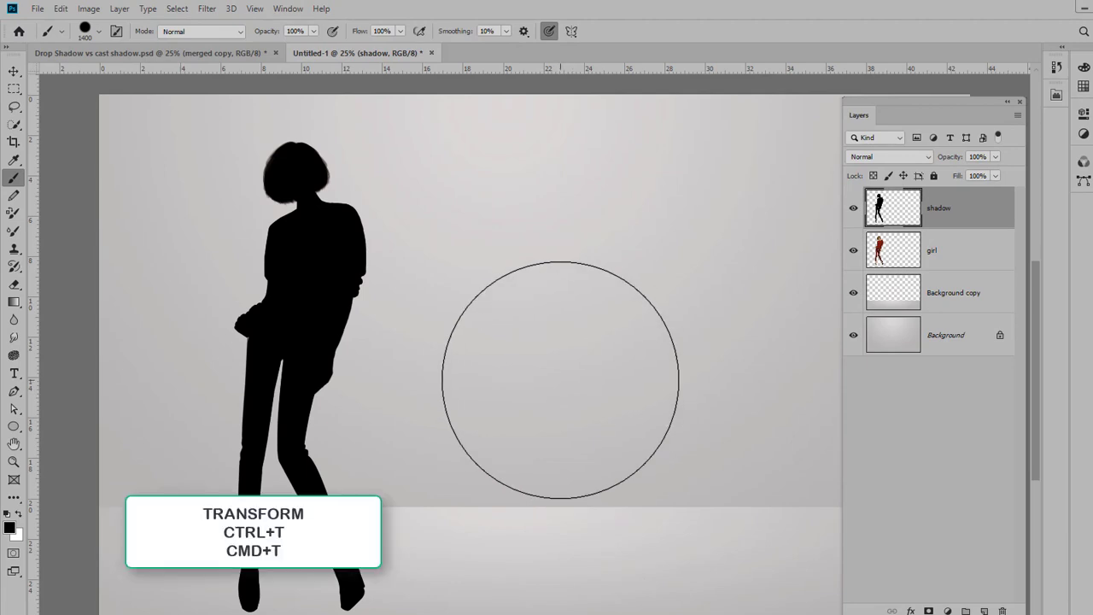
{"action": "key", "text": "ctrl+t"}
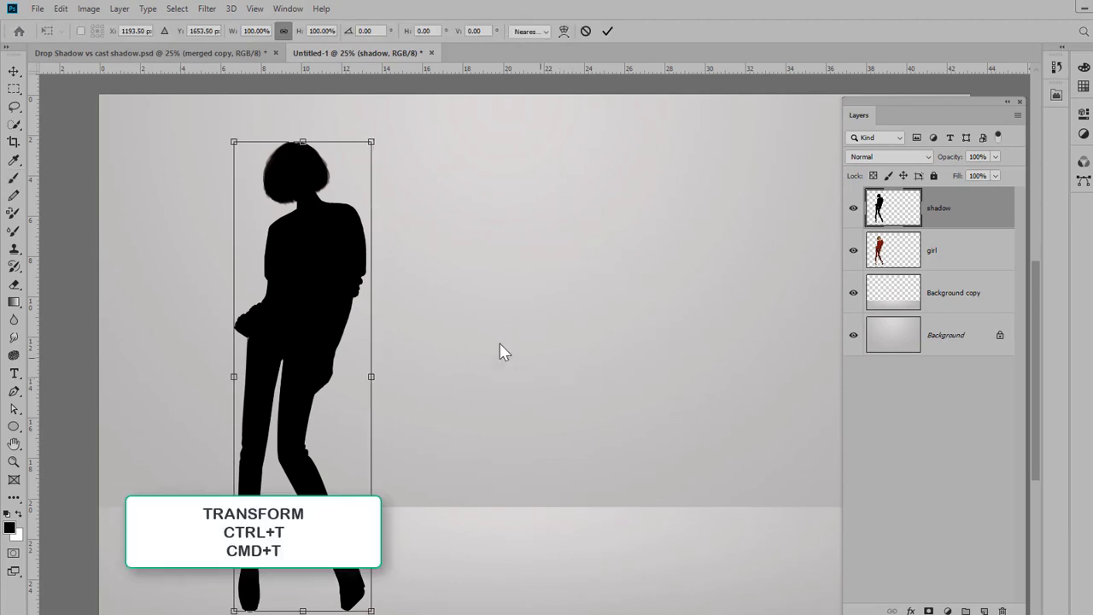
{"action": "right_click", "coordinate": [333, 269]}
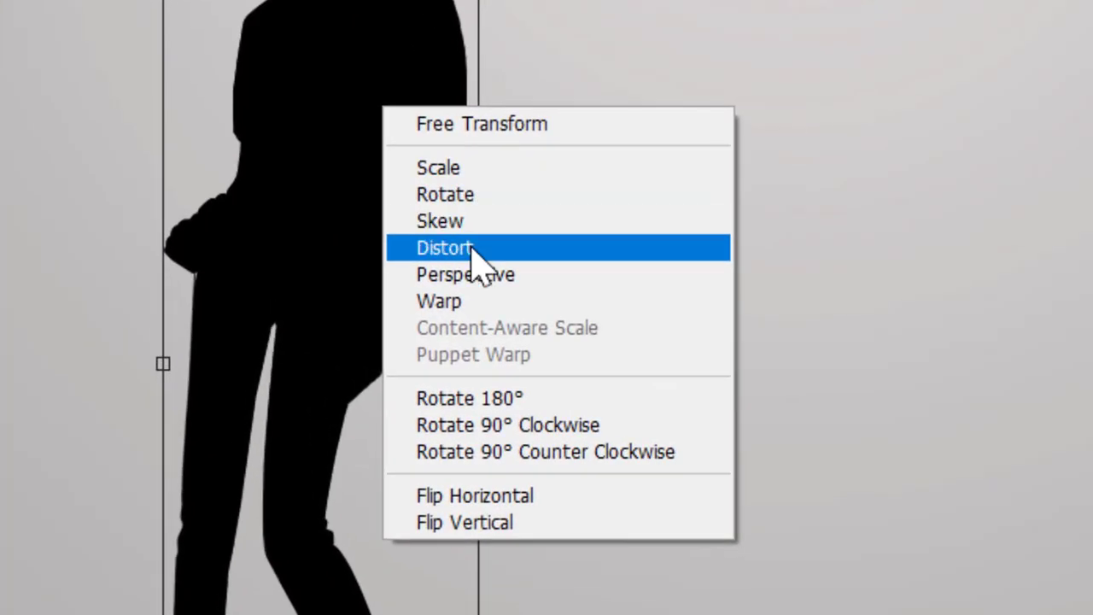
{"action": "left_click", "coordinate": [445, 247]}
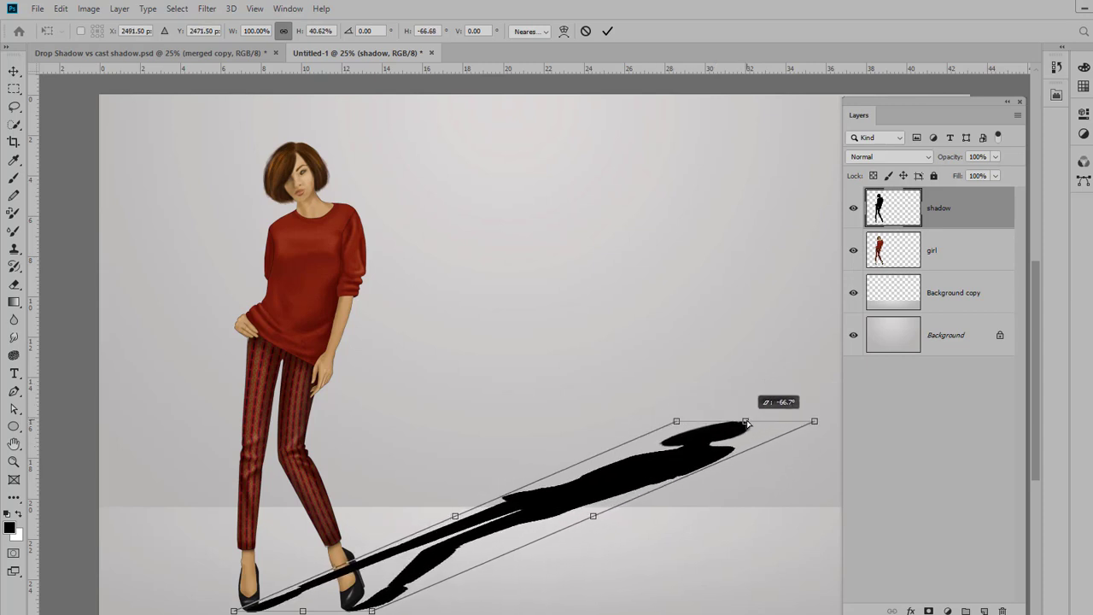
{"action": "left_click_drag", "start_coordinate": [748, 422], "coordinate": [750, 401]}
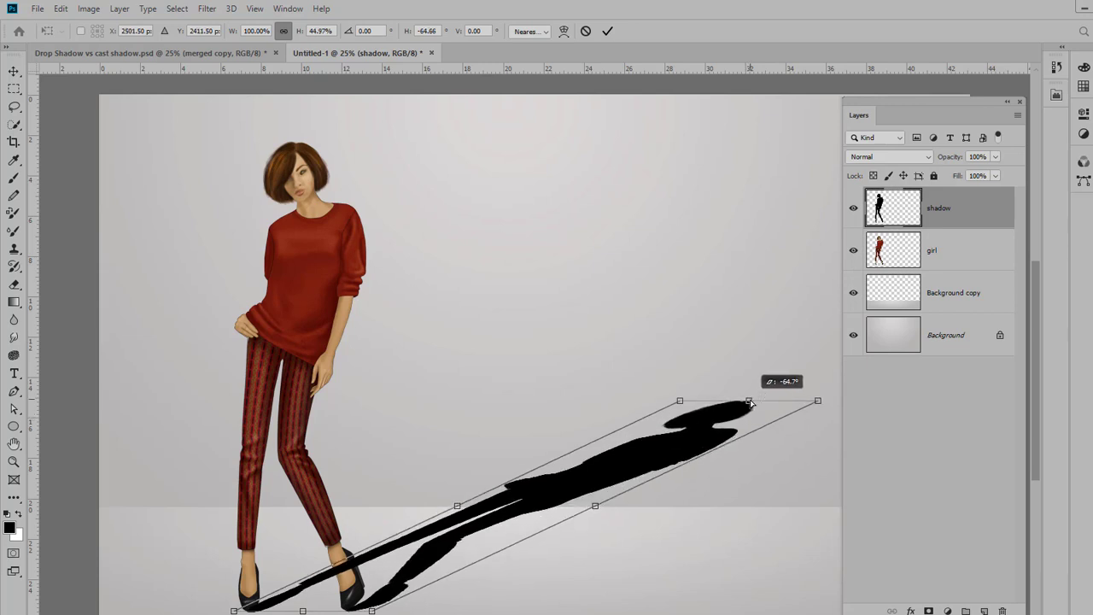
{"action": "left_click_drag", "start_coordinate": [750, 401], "coordinate": [766, 401]}
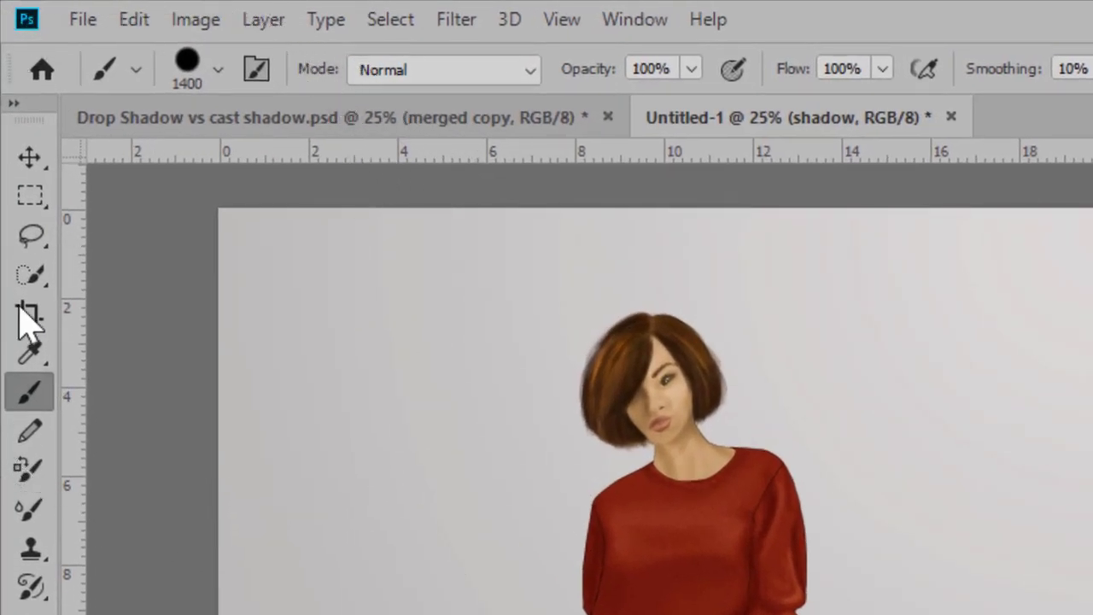
Step: Select the shadow's top and distort it upward so the head and torso rise up the wall
{"action": "left_click", "coordinate": [30, 195]}
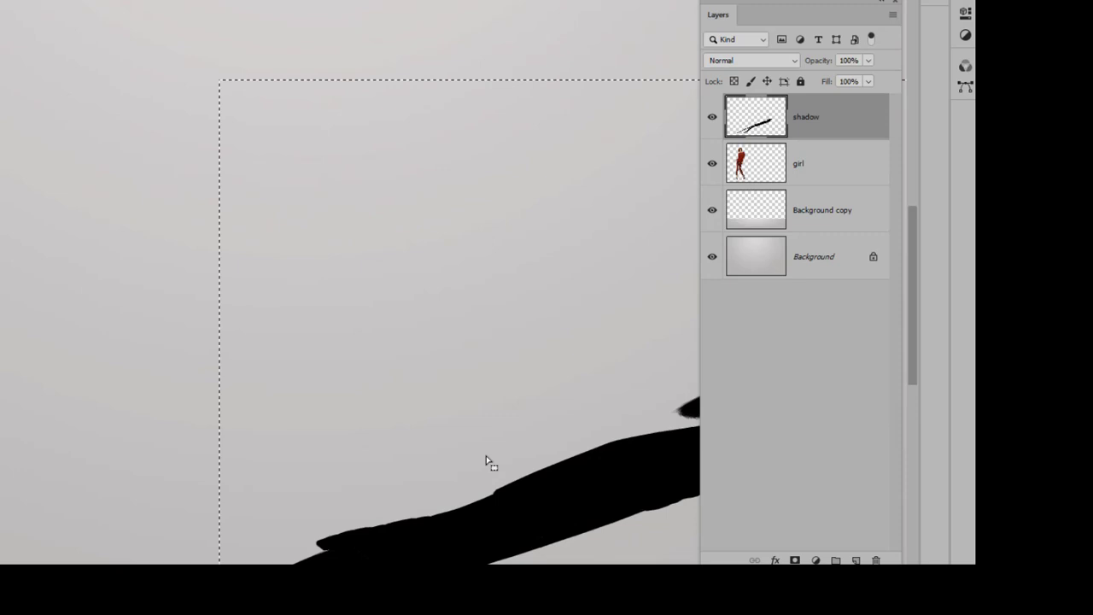
{"action": "key", "text": "ctrl+plus"}
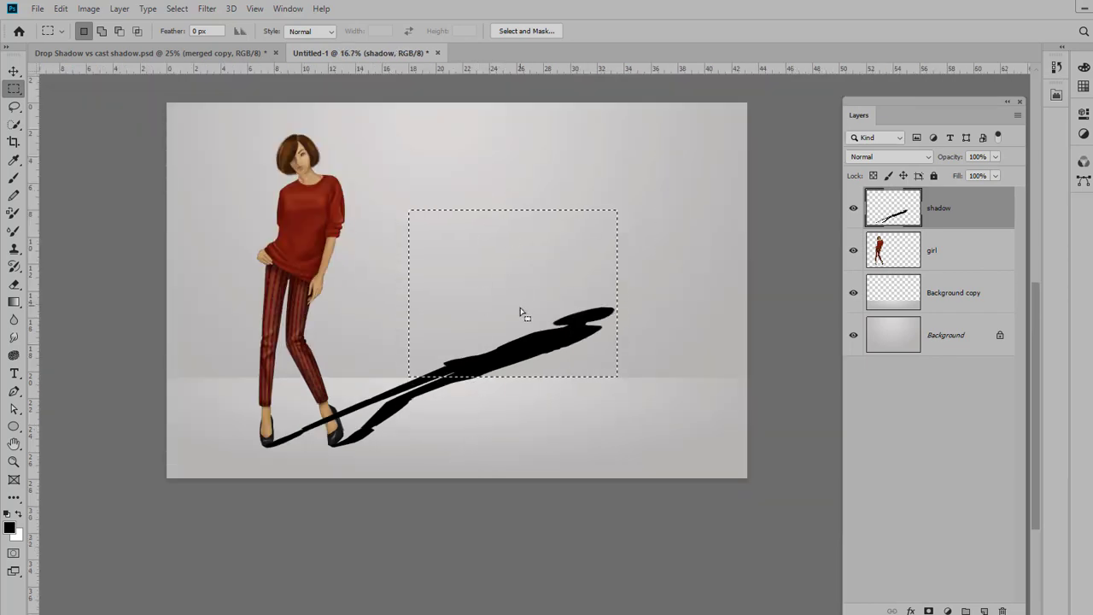
{"action": "key", "text": "ctrl+t"}
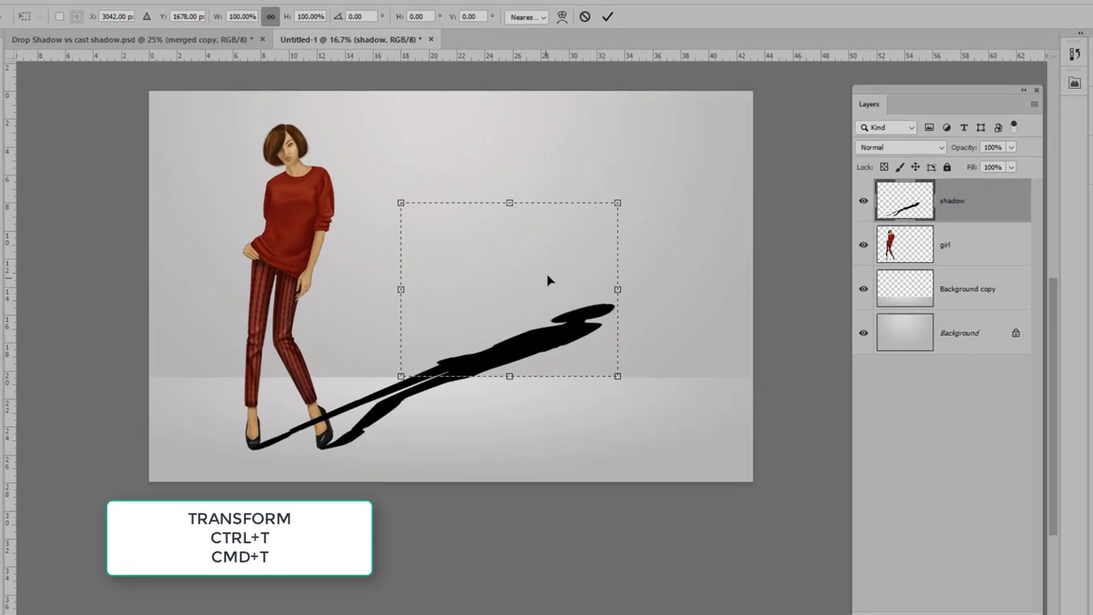
{"action": "right_click", "coordinate": [546, 280]}
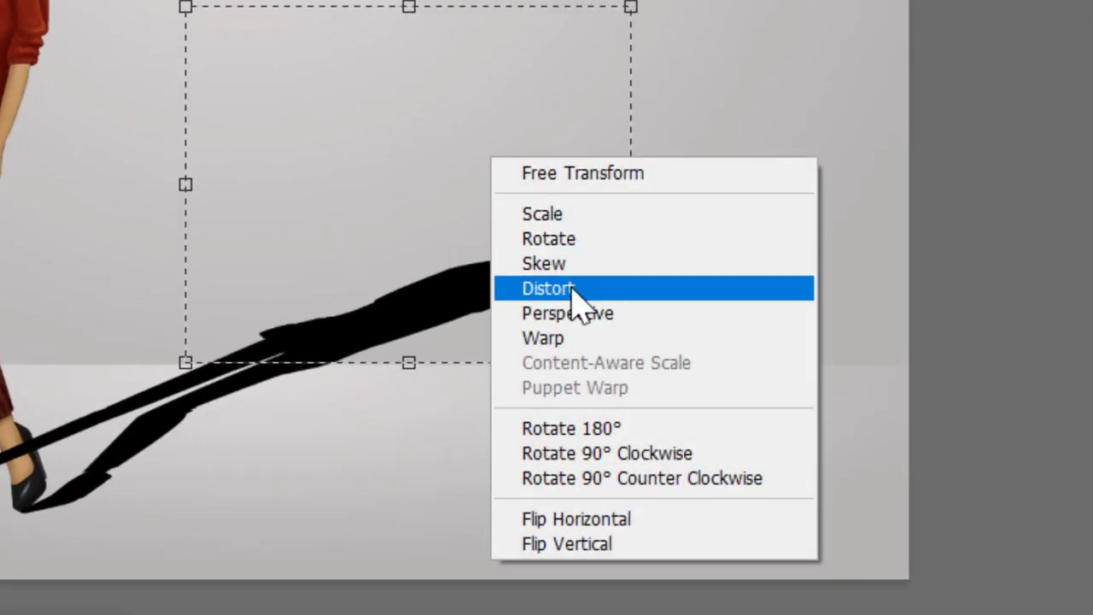
{"action": "left_click", "coordinate": [547, 288]}
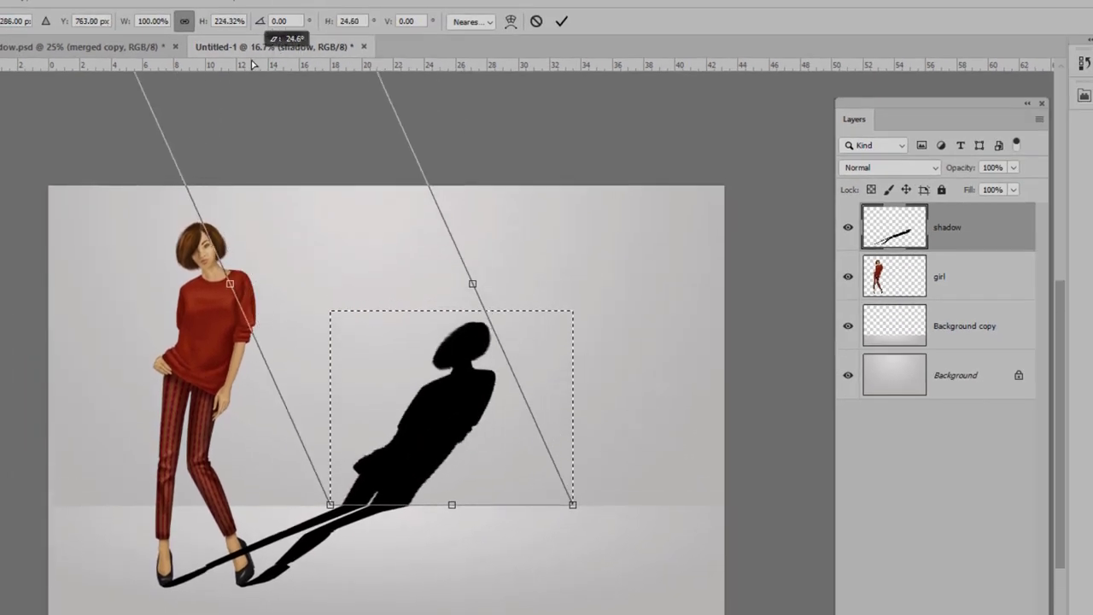
{"action": "left_click", "coordinate": [561, 20]}
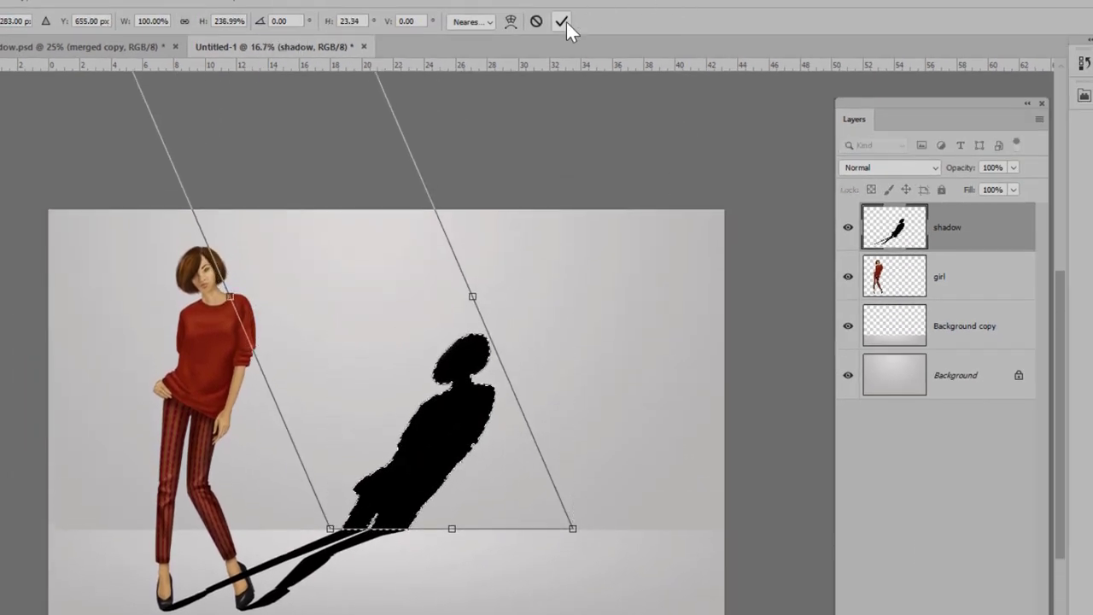
{"action": "left_click", "coordinate": [562, 22]}
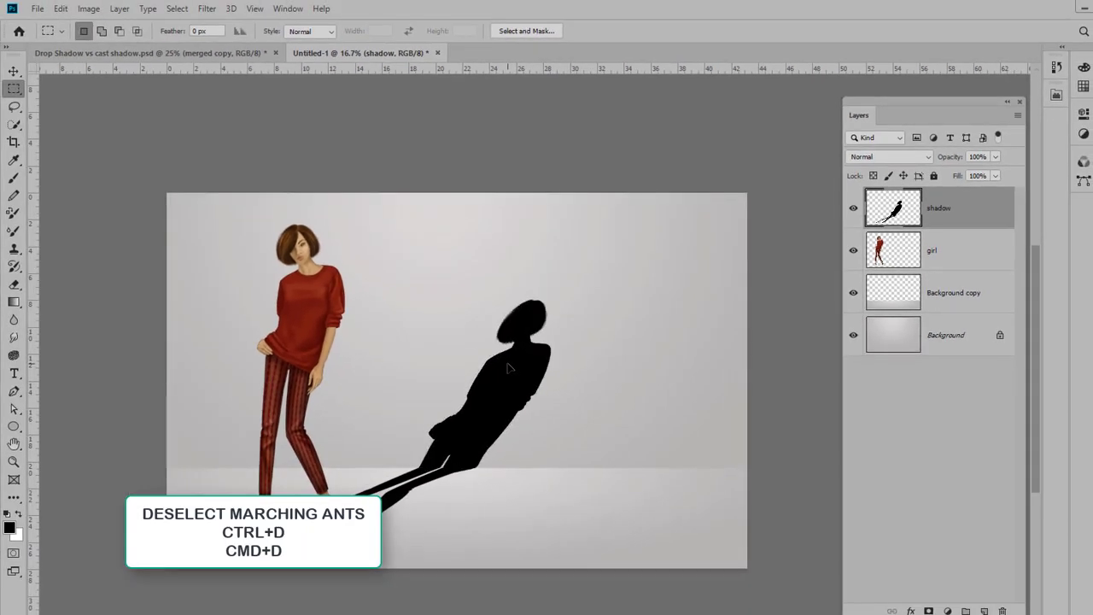
Step: Deselect, move the shadow layer beneath girl, and nudge the shadow to meet her feet
{"action": "key", "text": "ctrl+d"}
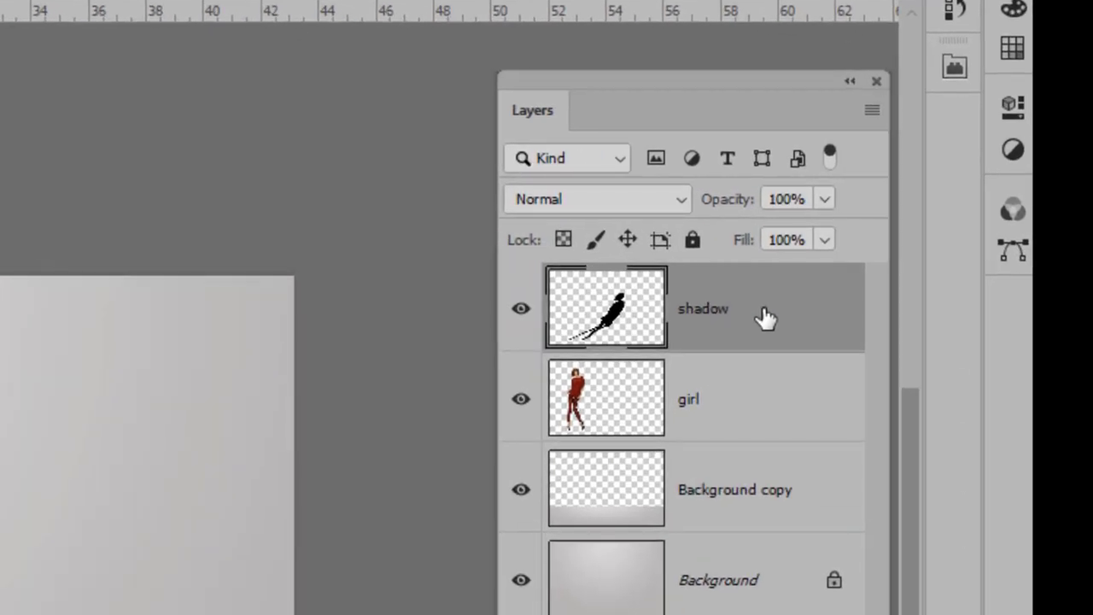
{"action": "left_click_drag", "start_coordinate": [606, 397], "coordinate": [606, 307]}
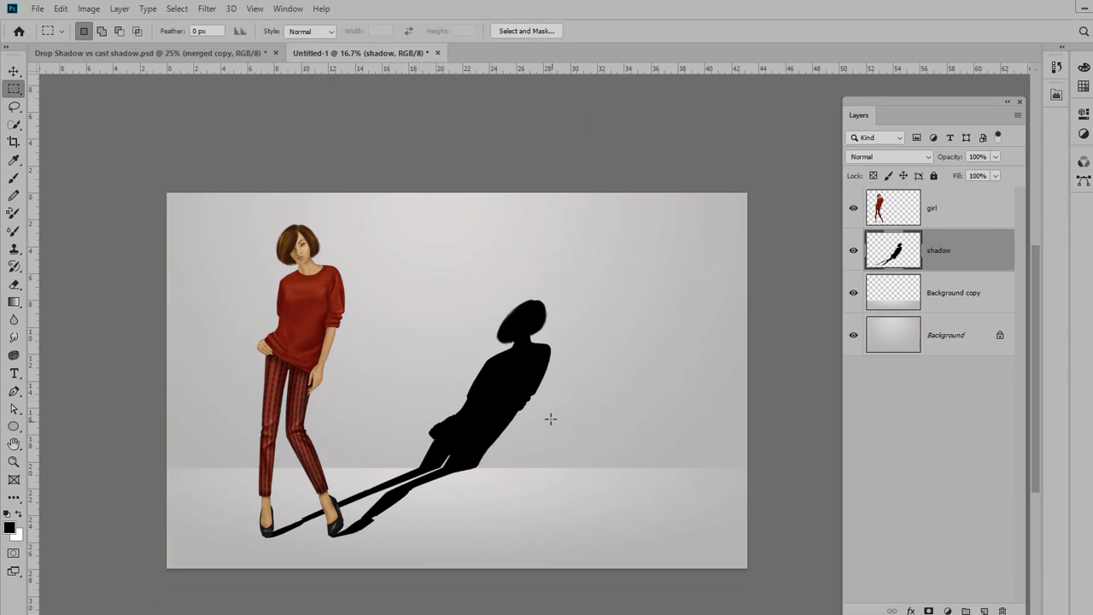
{"action": "left_click", "coordinate": [14, 72]}
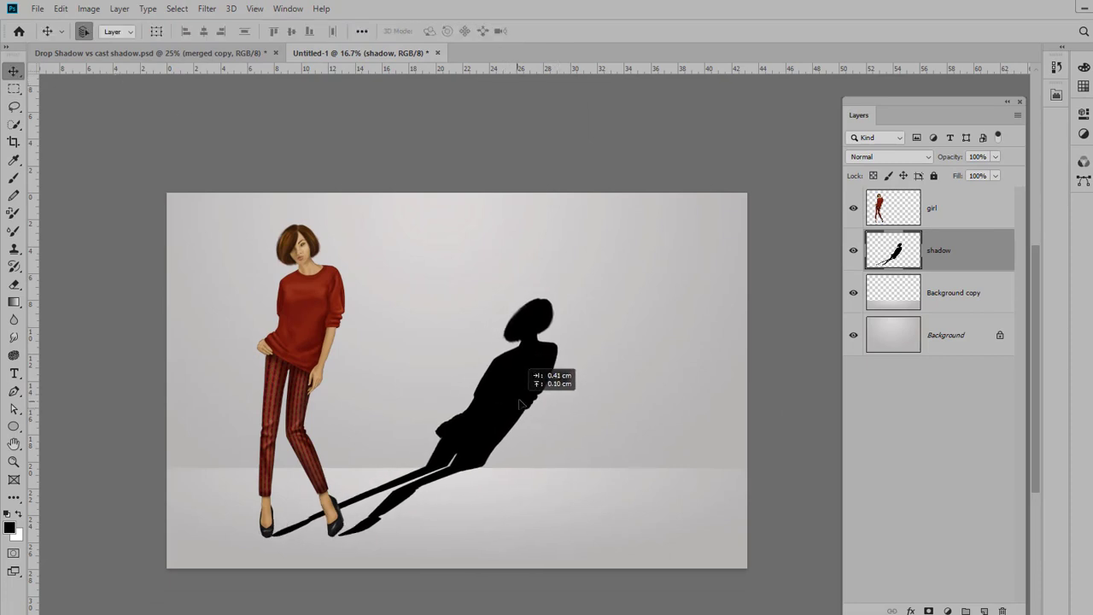
{"action": "left_click_drag", "start_coordinate": [520, 384], "coordinate": [538, 401]}
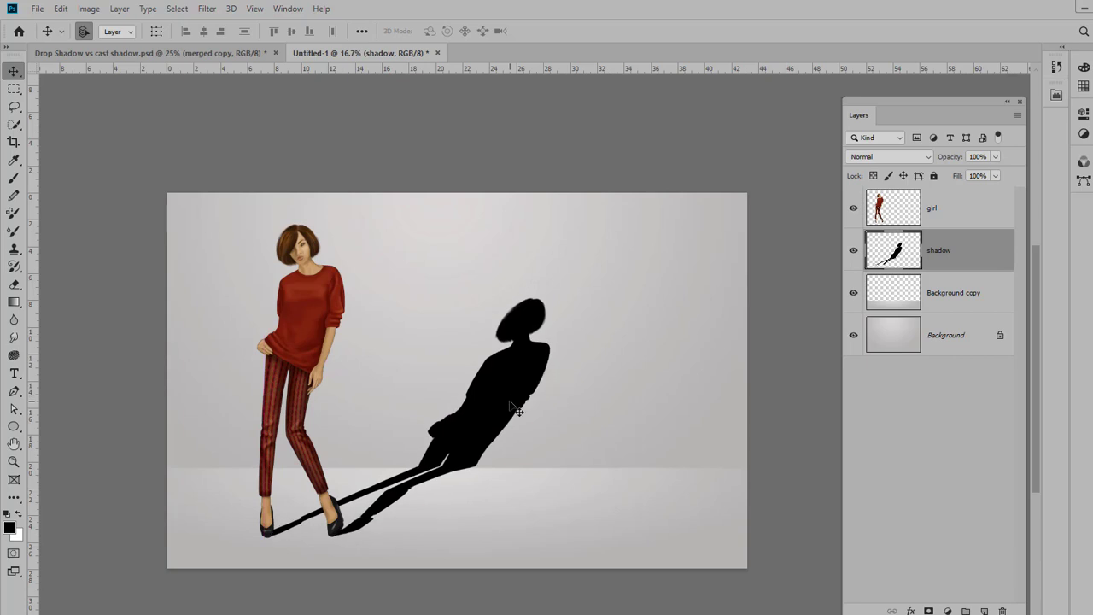
{"action": "mouse_move", "coordinate": [670, 403]}
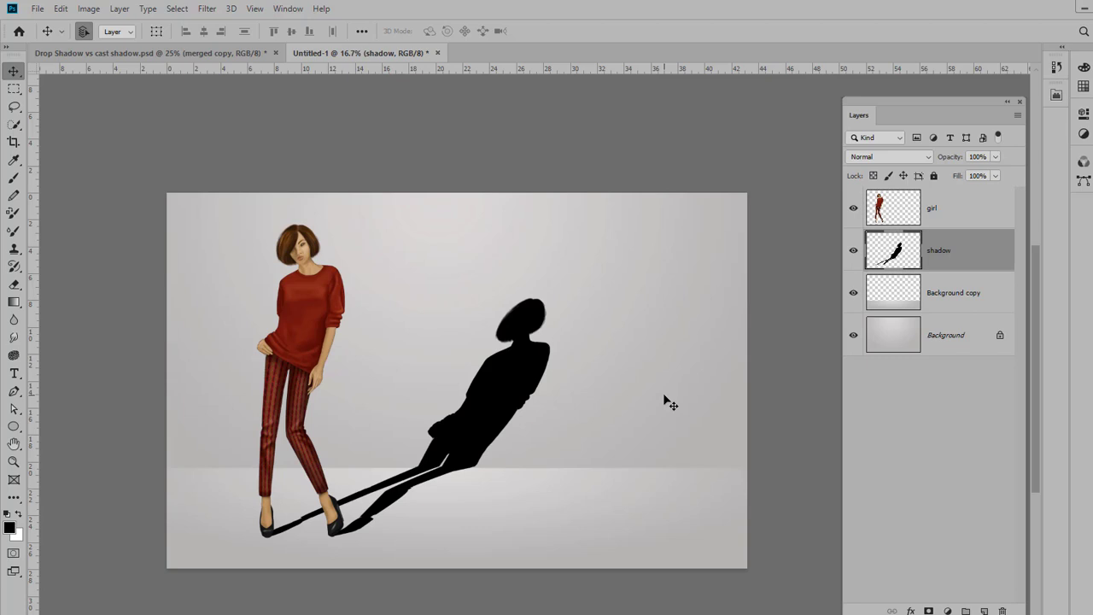
{"action": "mouse_move", "coordinate": [665, 400]}
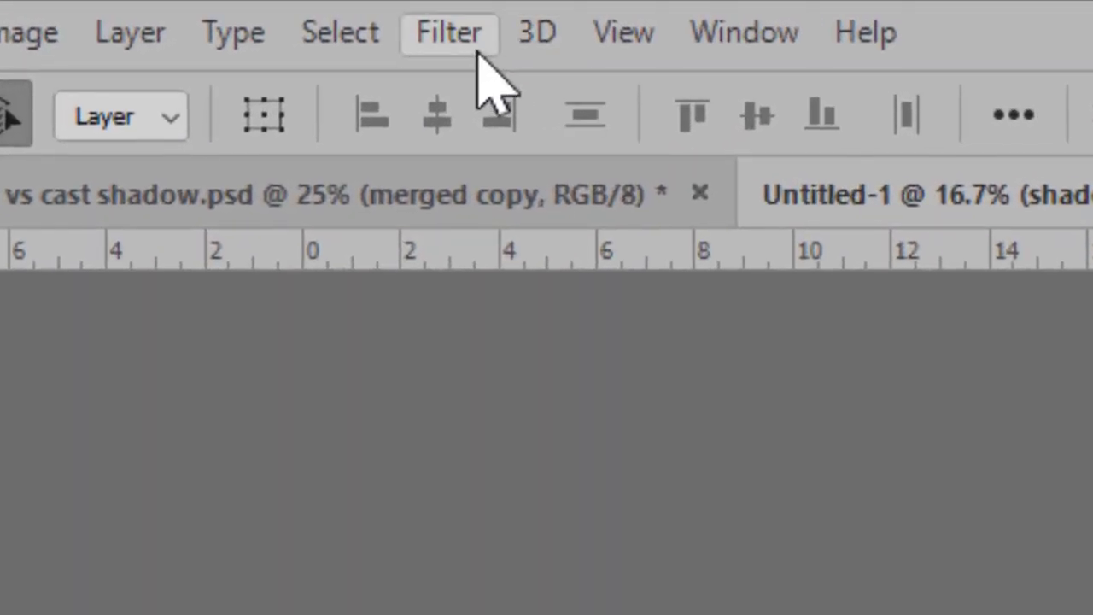
Step: Blur the cast shadow layer with a Gaussian Blur radius of 20.8 pixels
{"action": "left_click", "coordinate": [449, 33]}
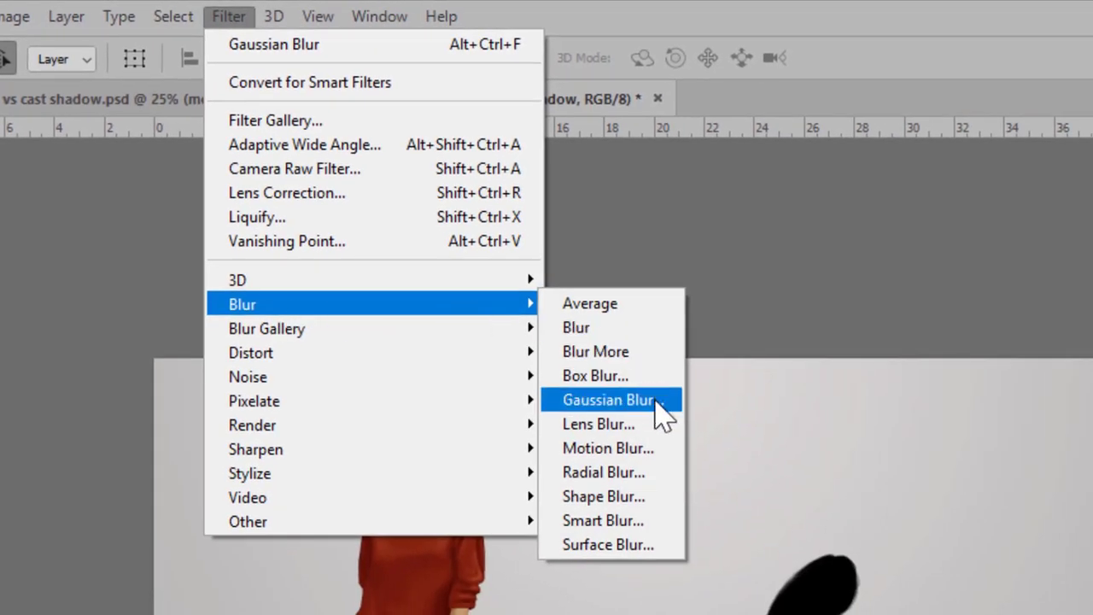
{"action": "left_click", "coordinate": [608, 399]}
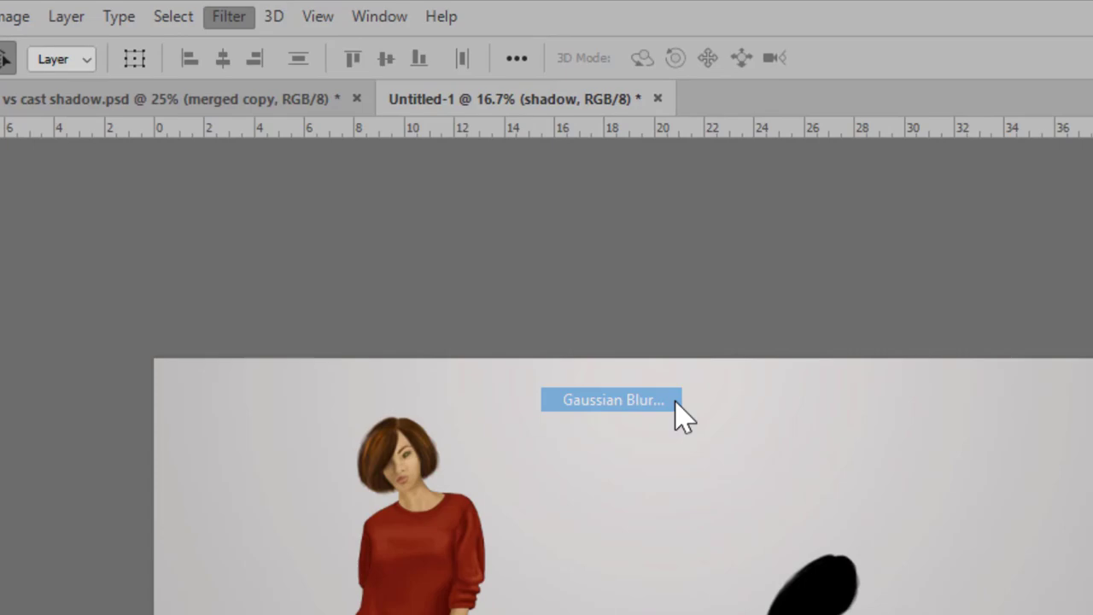
{"action": "left_click", "coordinate": [611, 399]}
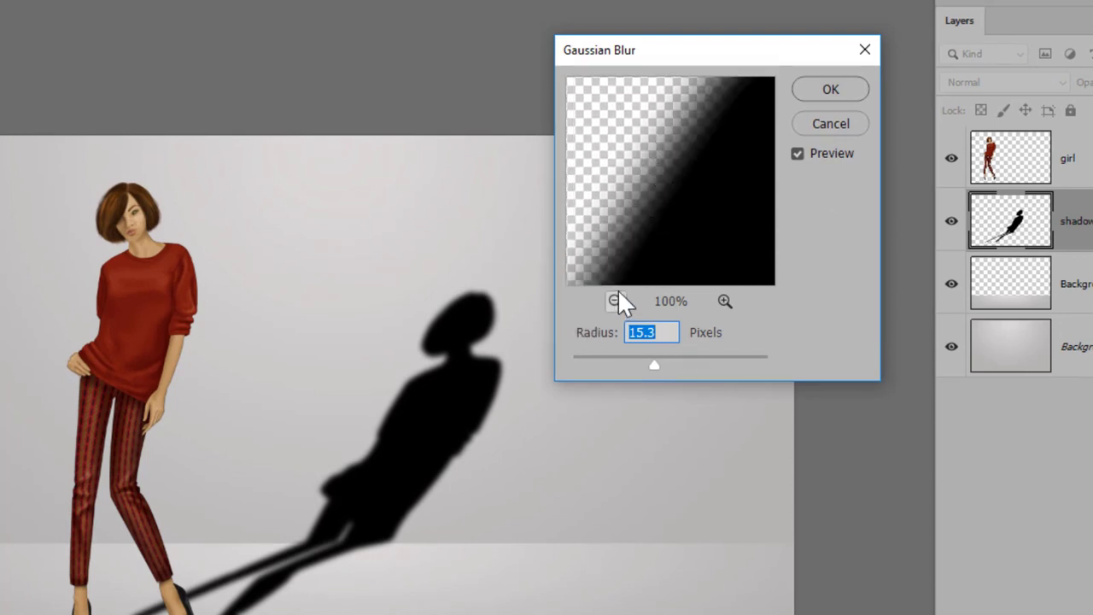
{"action": "left_click", "coordinate": [615, 301]}
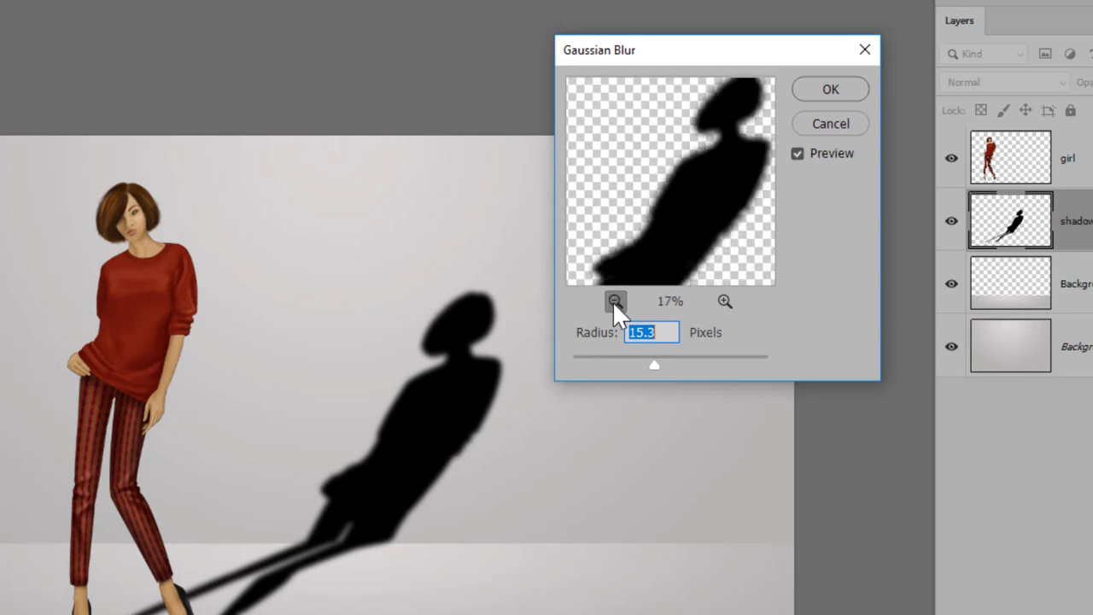
{"action": "left_click", "coordinate": [614, 300]}
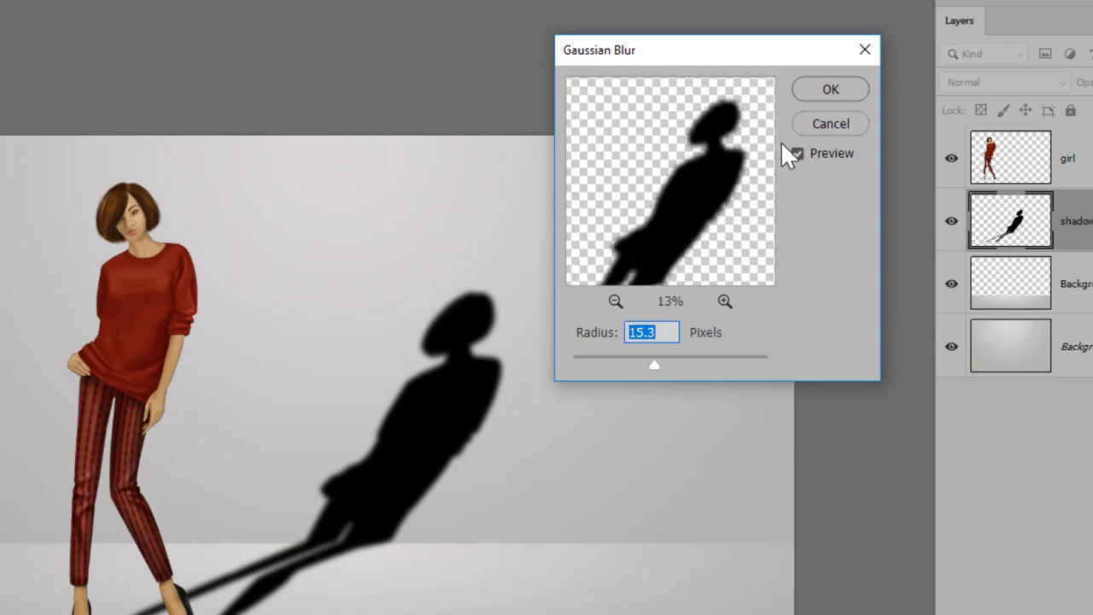
{"action": "left_click", "coordinate": [796, 153]}
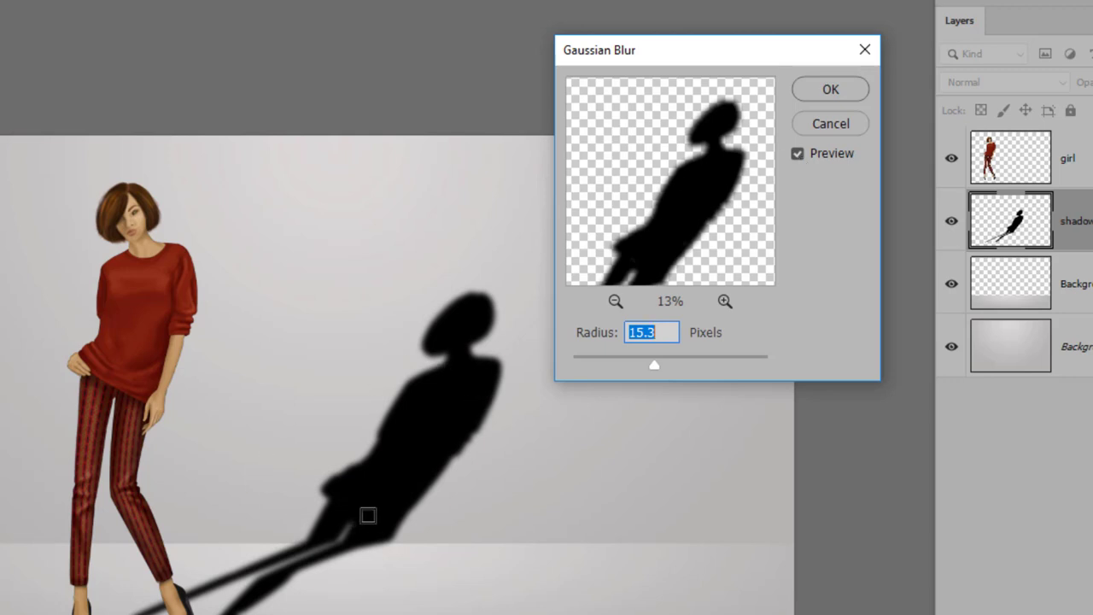
{"action": "left_click_drag", "start_coordinate": [654, 365], "coordinate": [735, 365]}
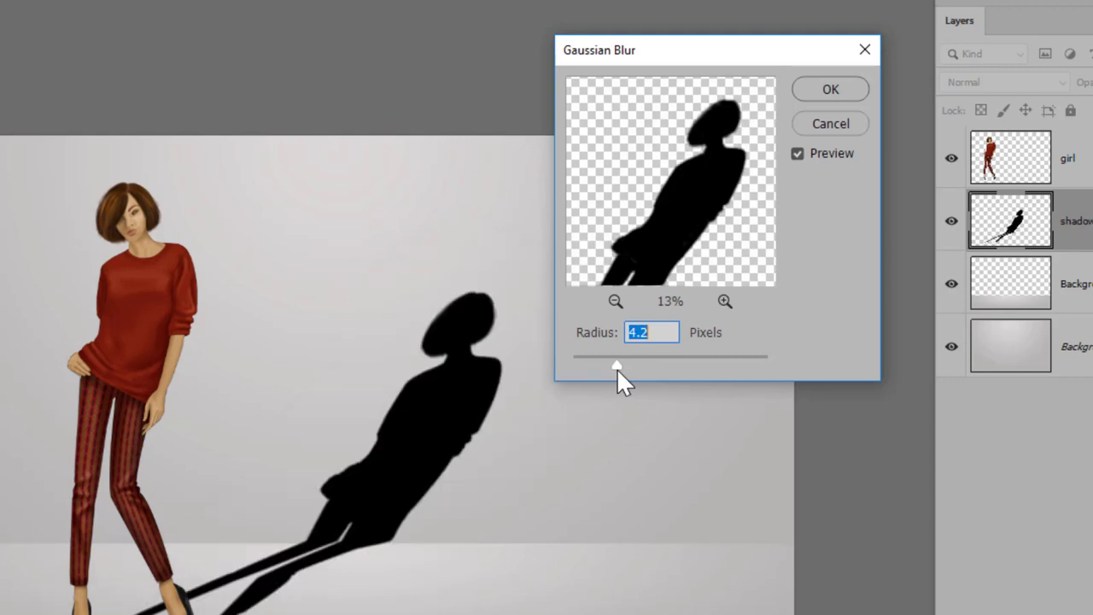
{"action": "left_click_drag", "start_coordinate": [617, 367], "coordinate": [645, 368]}
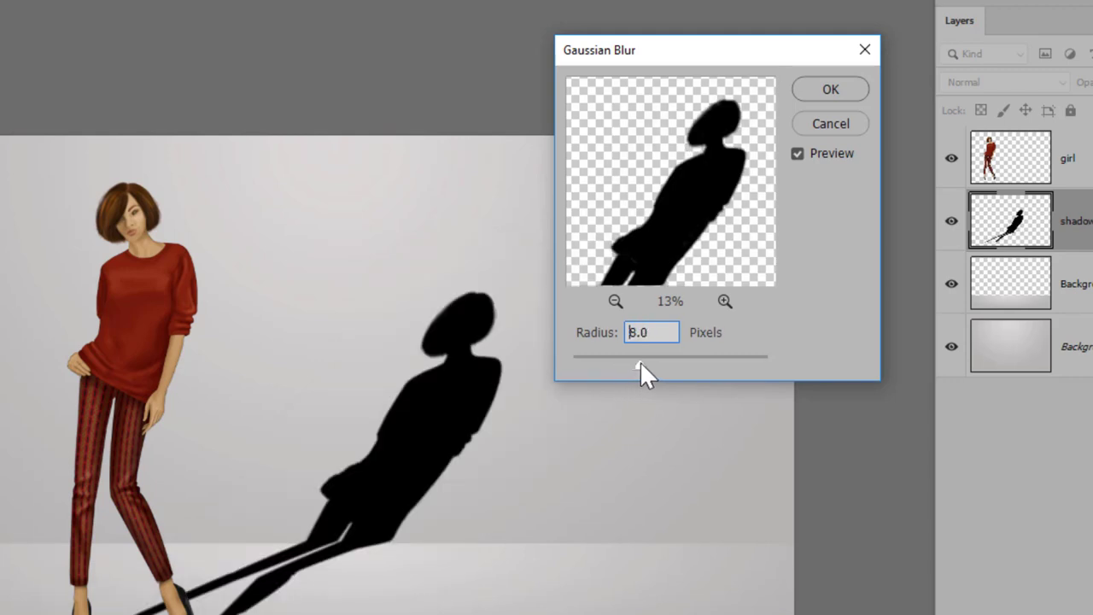
{"action": "left_click_drag", "start_coordinate": [639, 359], "coordinate": [661, 359]}
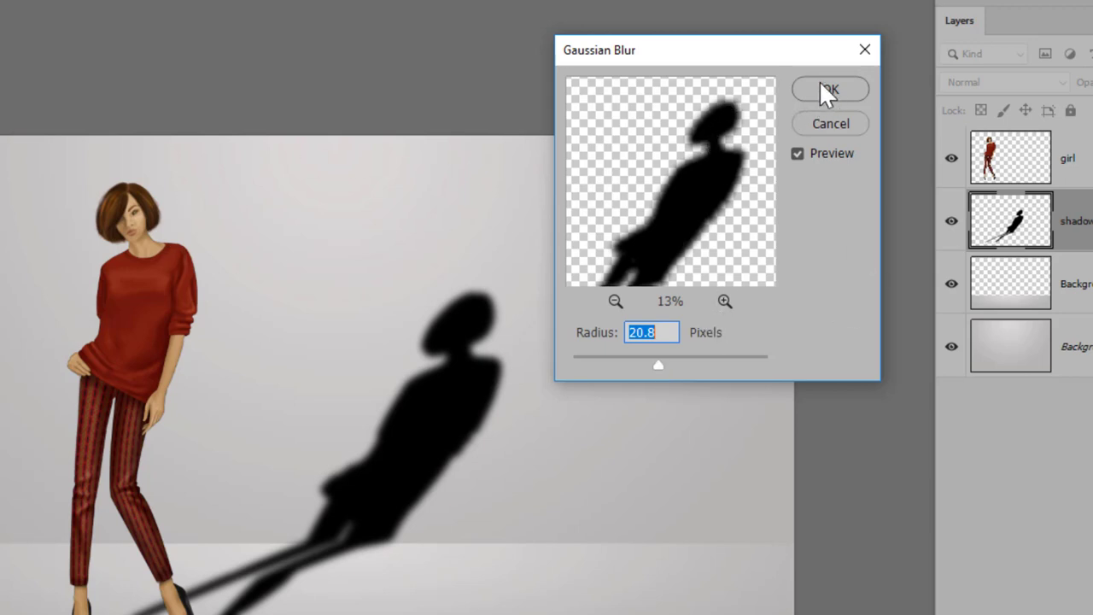
{"action": "left_click", "coordinate": [829, 89]}
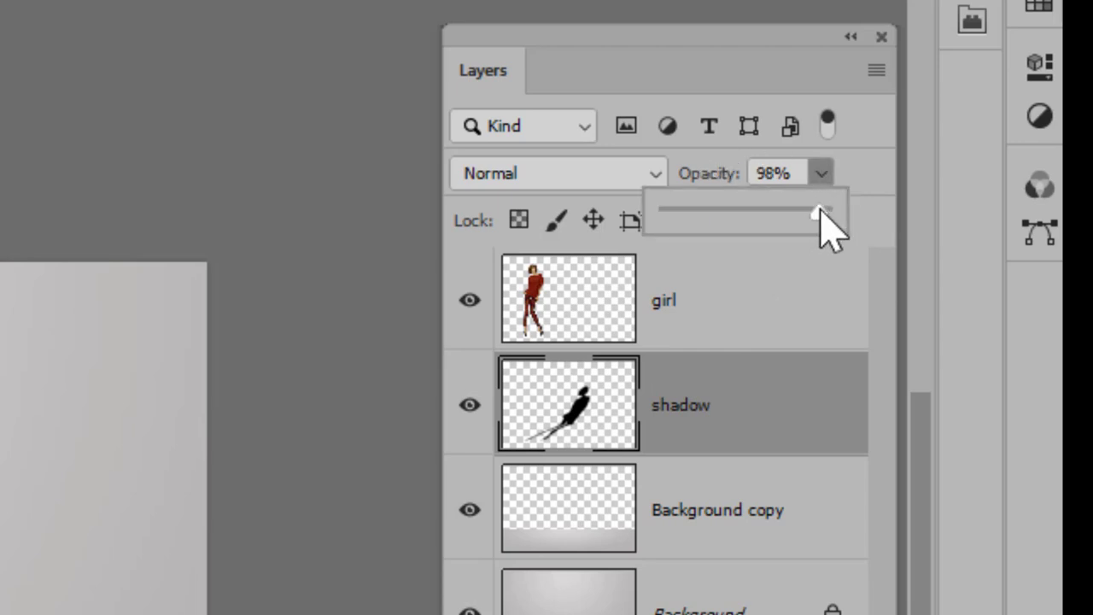
Step: Fade the blurred shadow layer's opacity from 98% down to 23%
{"action": "left_click_drag", "start_coordinate": [820, 209], "coordinate": [751, 205]}
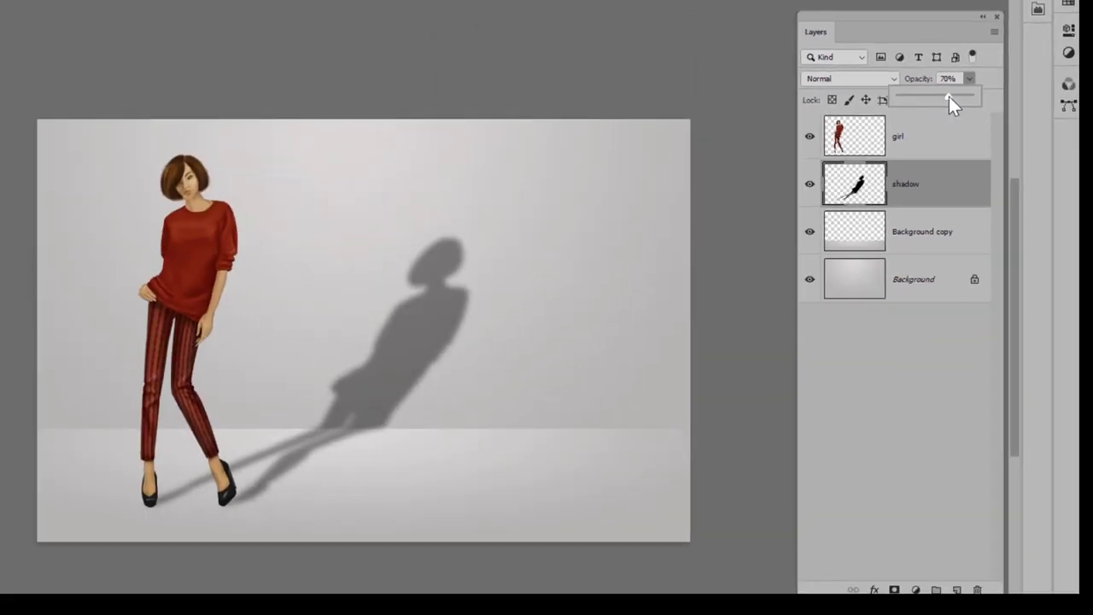
{"action": "left_click_drag", "start_coordinate": [931, 95], "coordinate": [952, 95]}
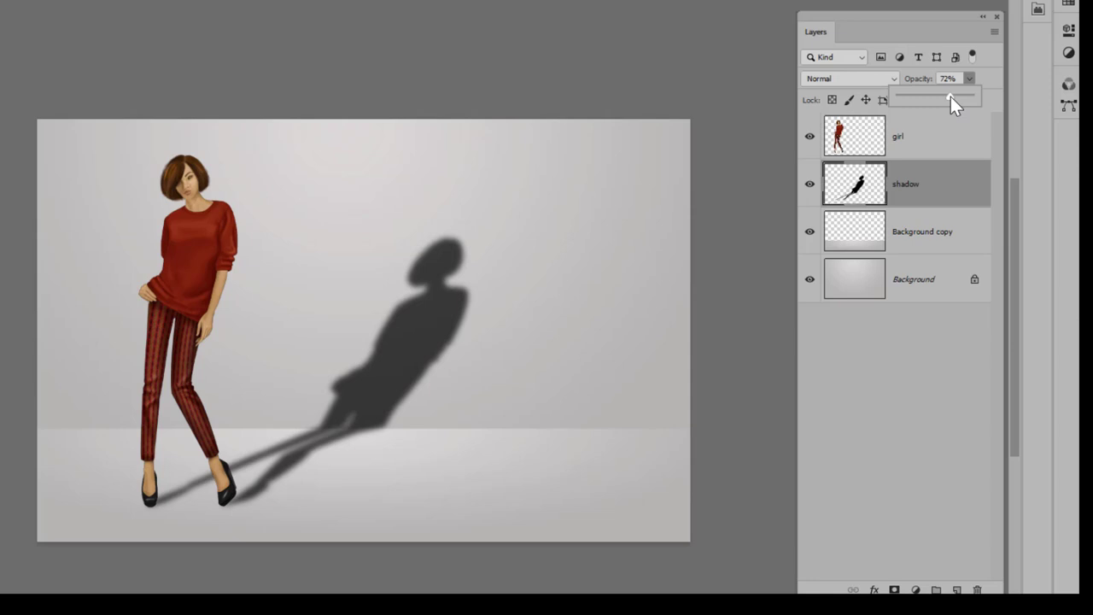
{"action": "left_click_drag", "start_coordinate": [955, 104], "coordinate": [924, 104]}
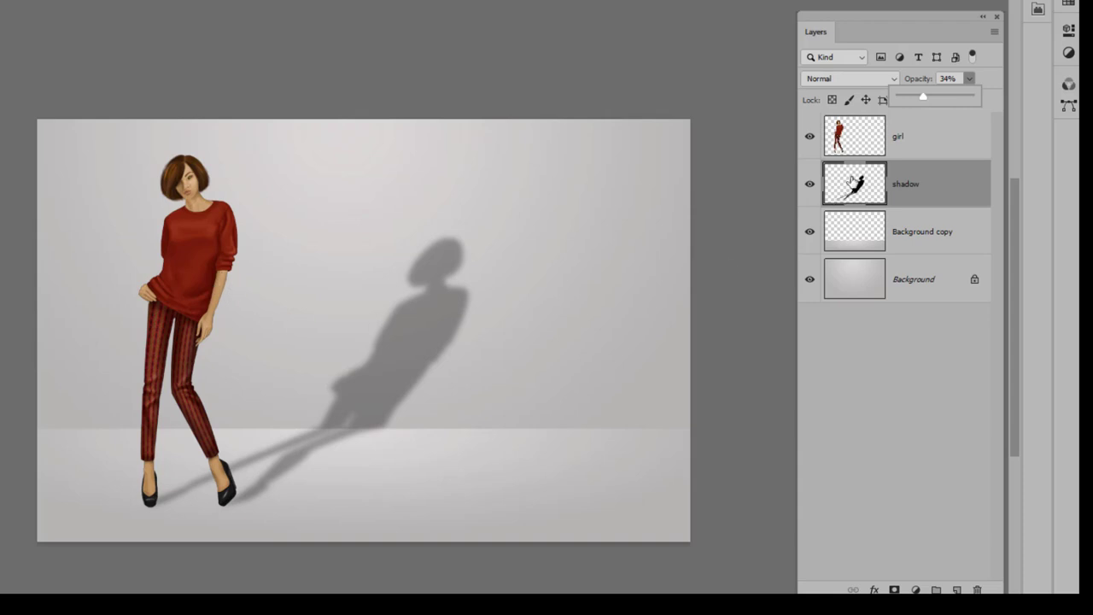
{"action": "left_click_drag", "start_coordinate": [922, 96], "coordinate": [914, 96]}
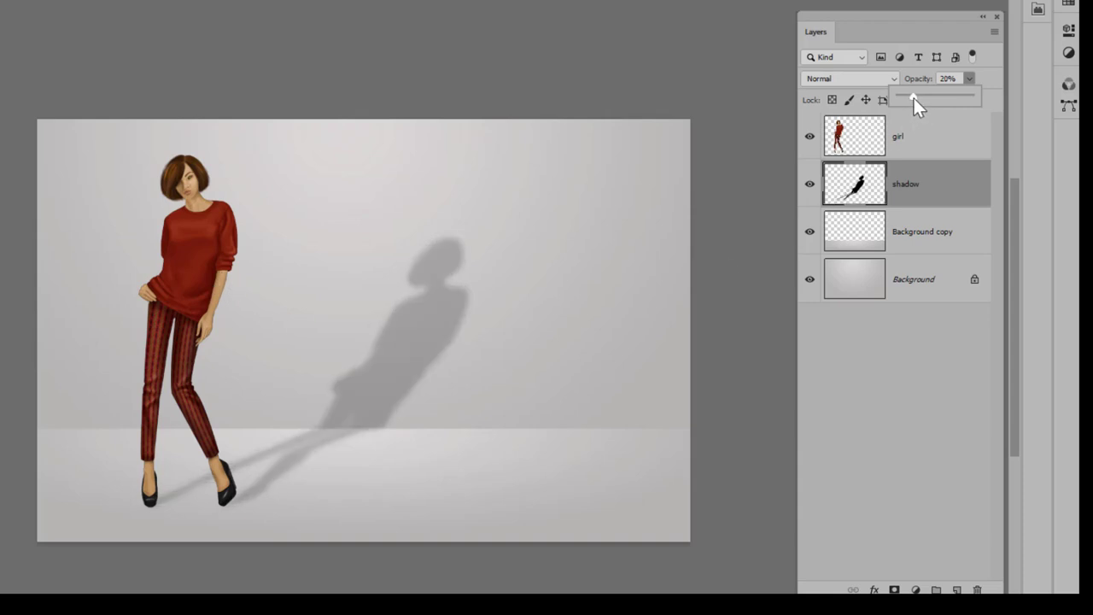
{"action": "left_click_drag", "start_coordinate": [916, 97], "coordinate": [915, 96]}
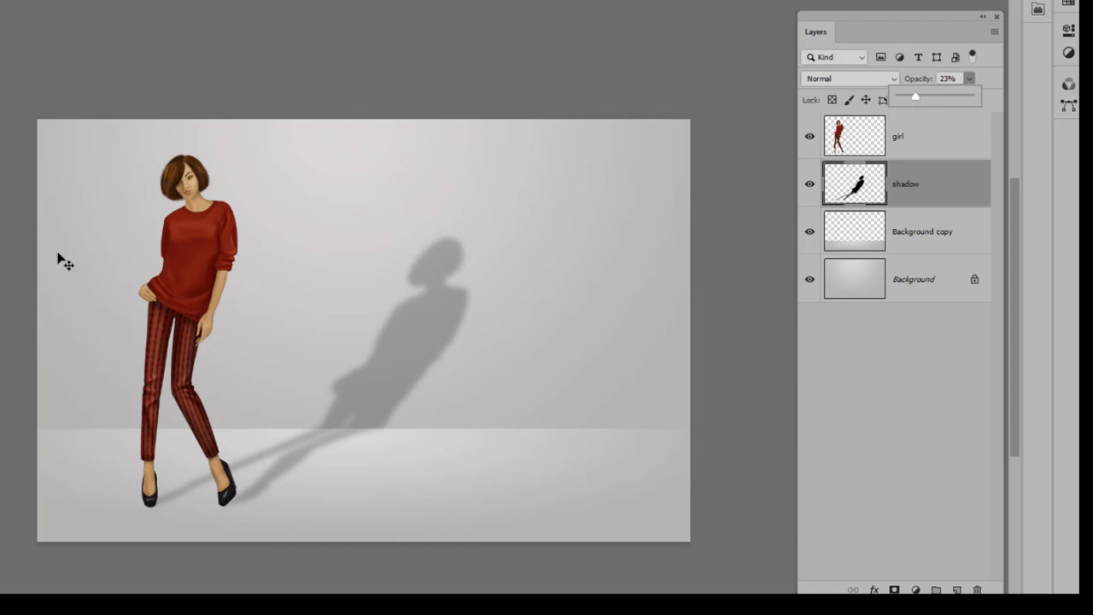
{"action": "mouse_move", "coordinate": [283, 522]}
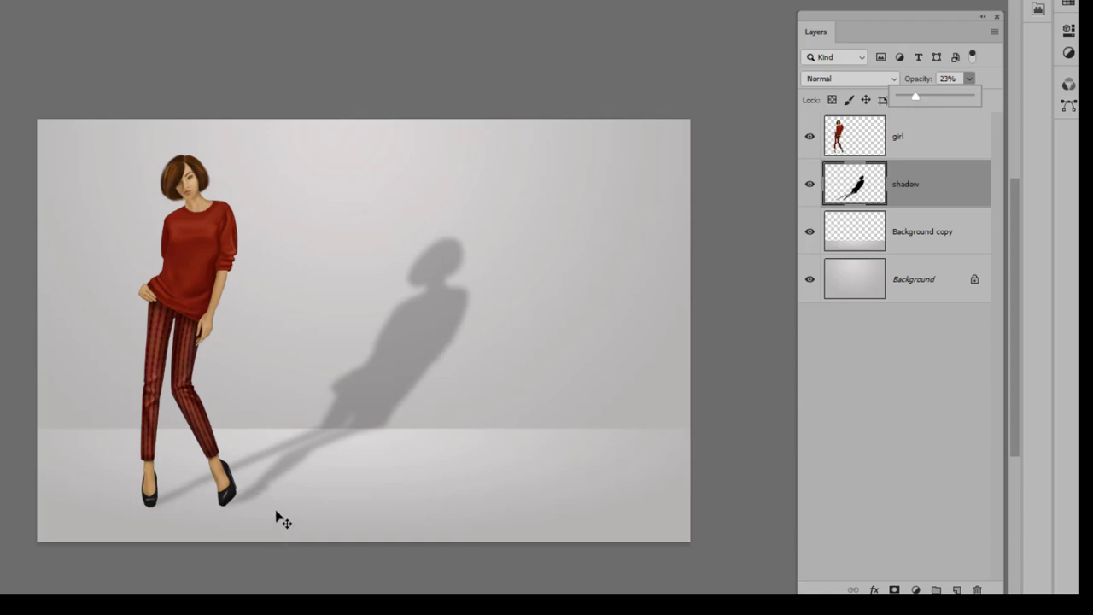
{"action": "mouse_move", "coordinate": [205, 317]}
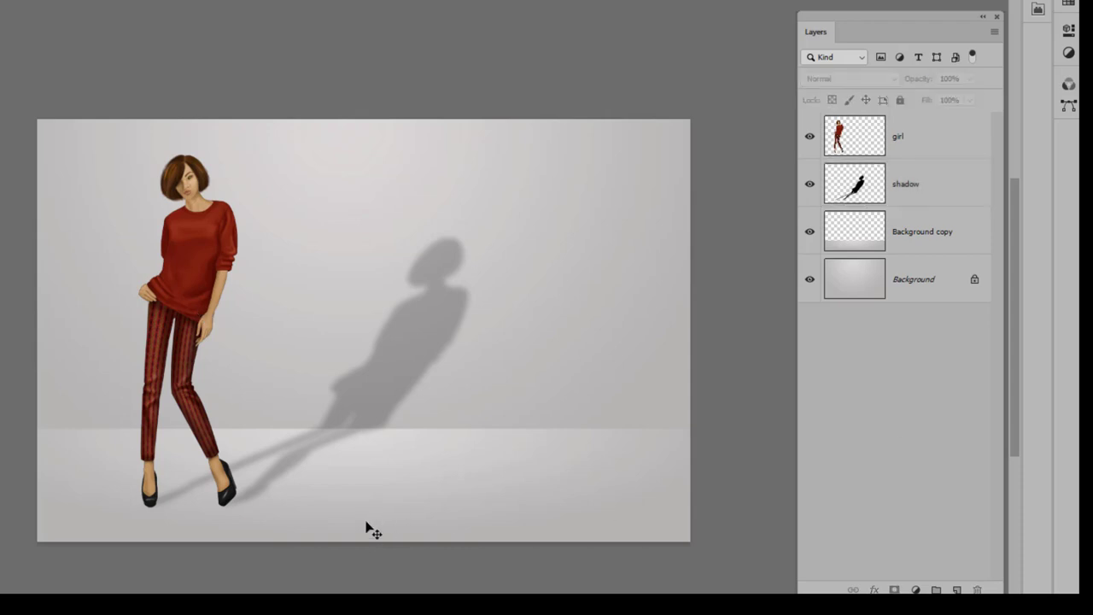
{"action": "mouse_move", "coordinate": [511, 489]}
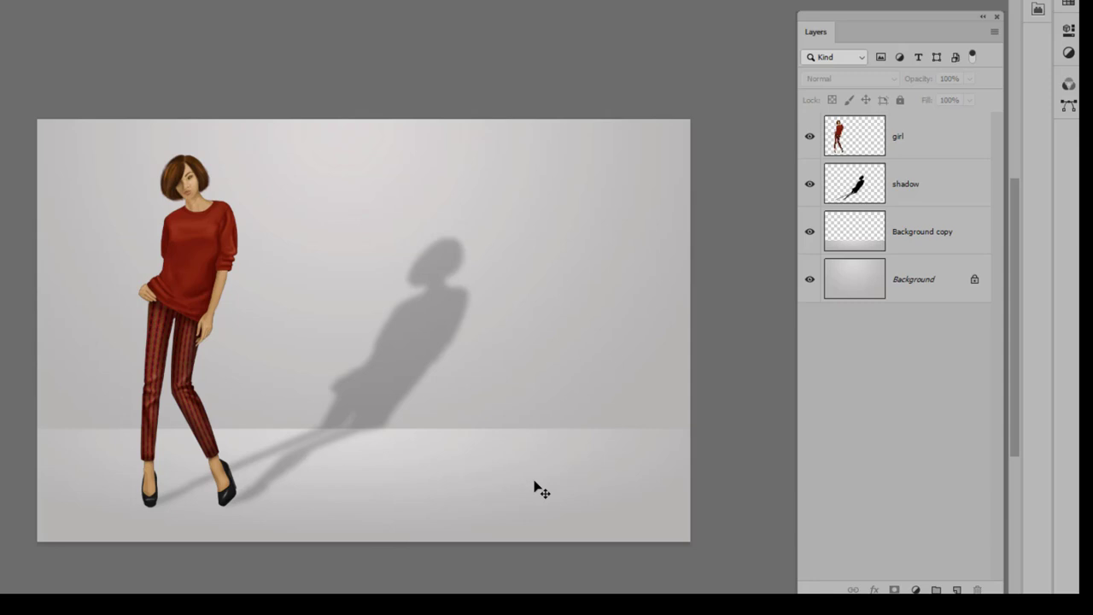
{"action": "mouse_move", "coordinate": [261, 495]}
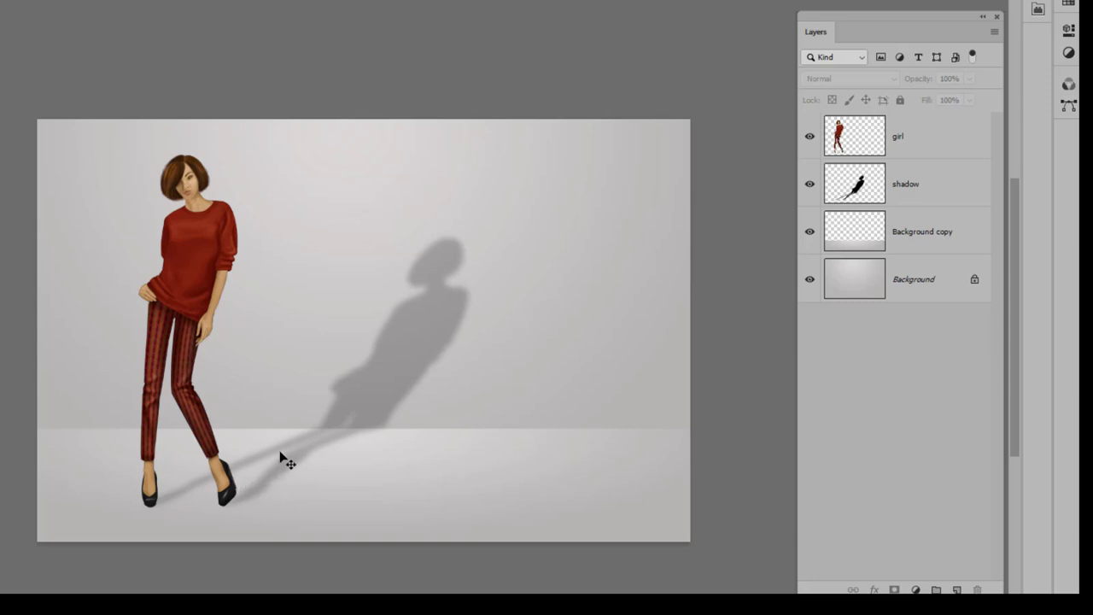
{"action": "mouse_move", "coordinate": [583, 220]}
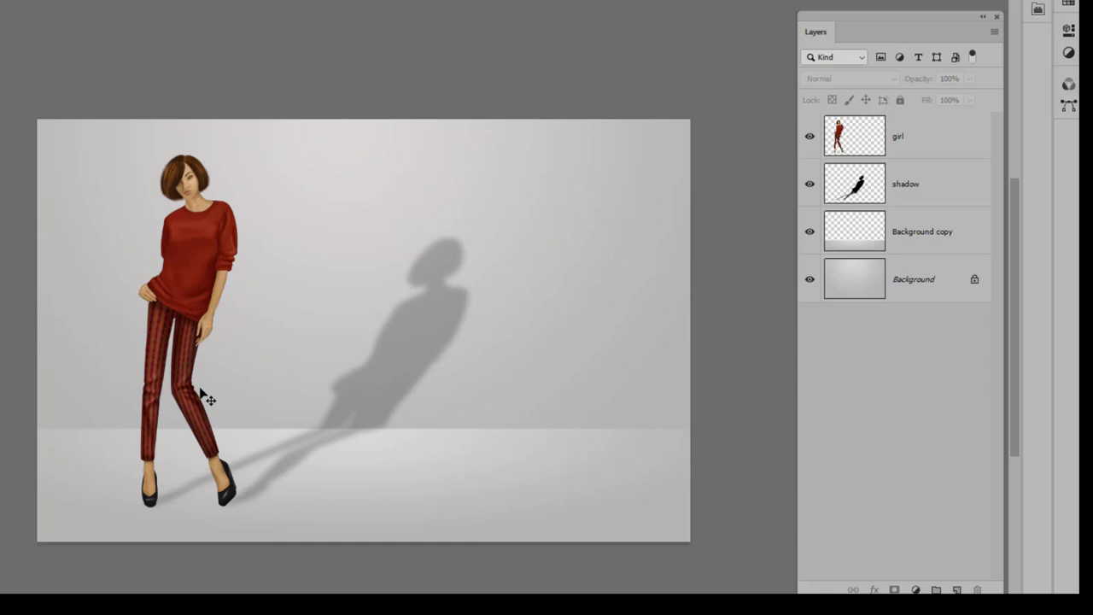
{"action": "mouse_move", "coordinate": [899, 189]}
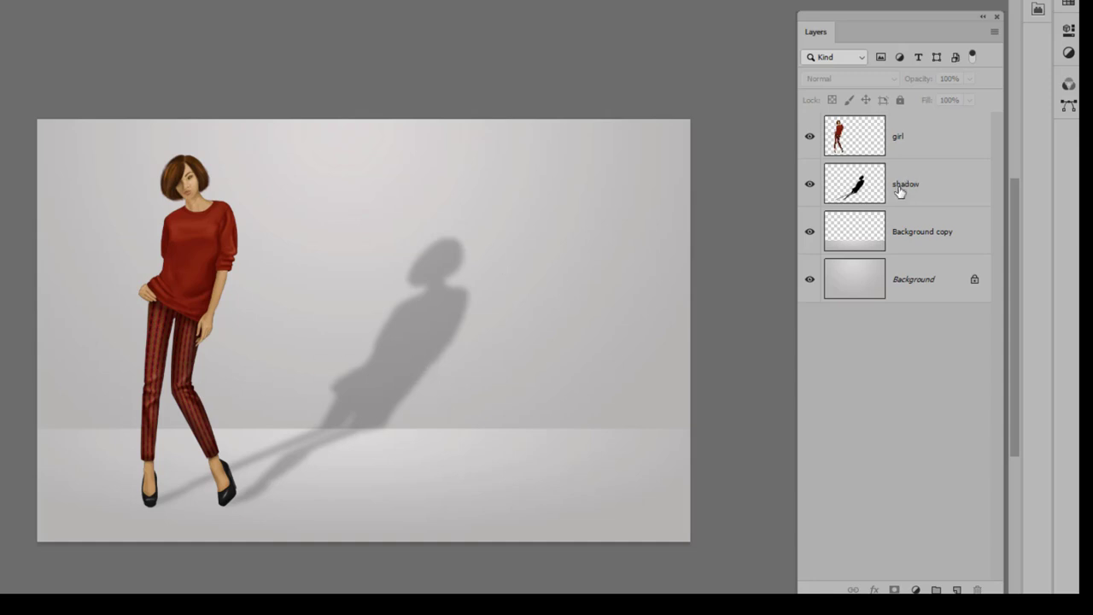
{"action": "mouse_move", "coordinate": [929, 207]}
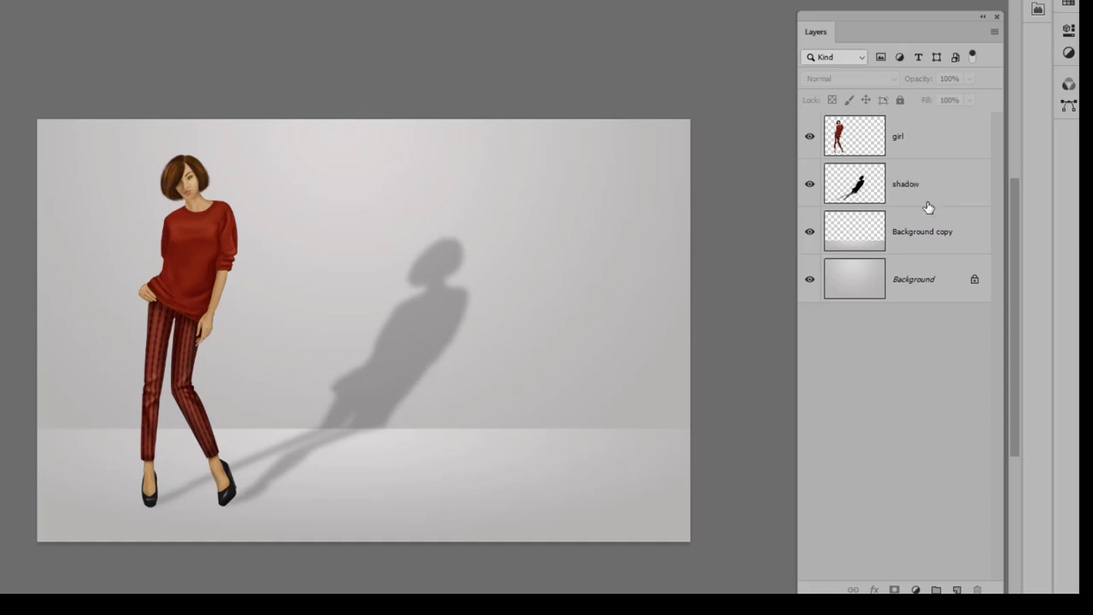
{"action": "mouse_move", "coordinate": [939, 193]}
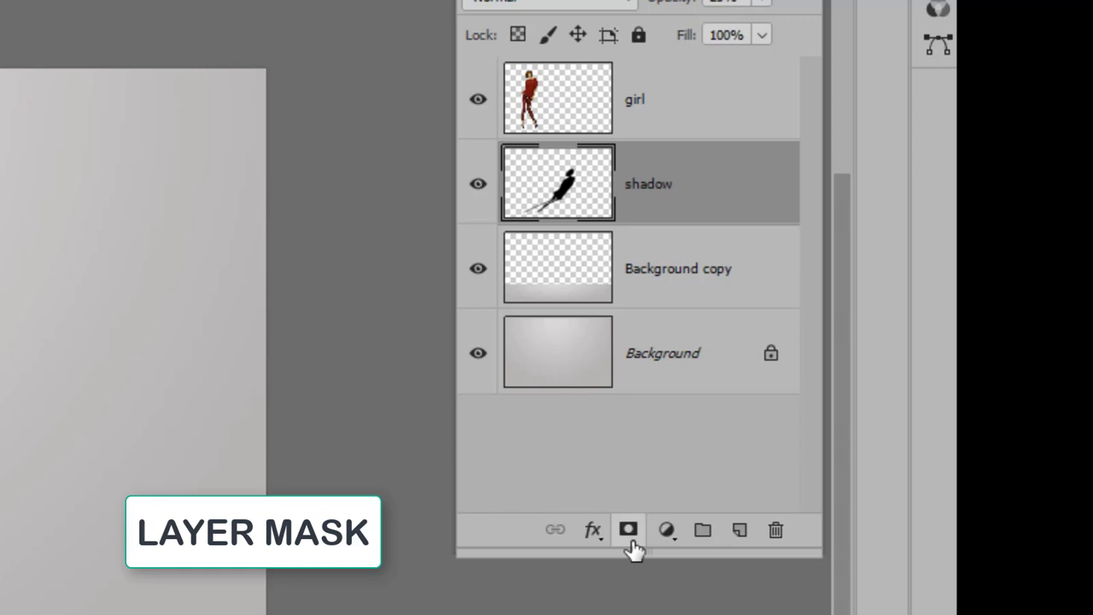
{"action": "mouse_move", "coordinate": [629, 534]}
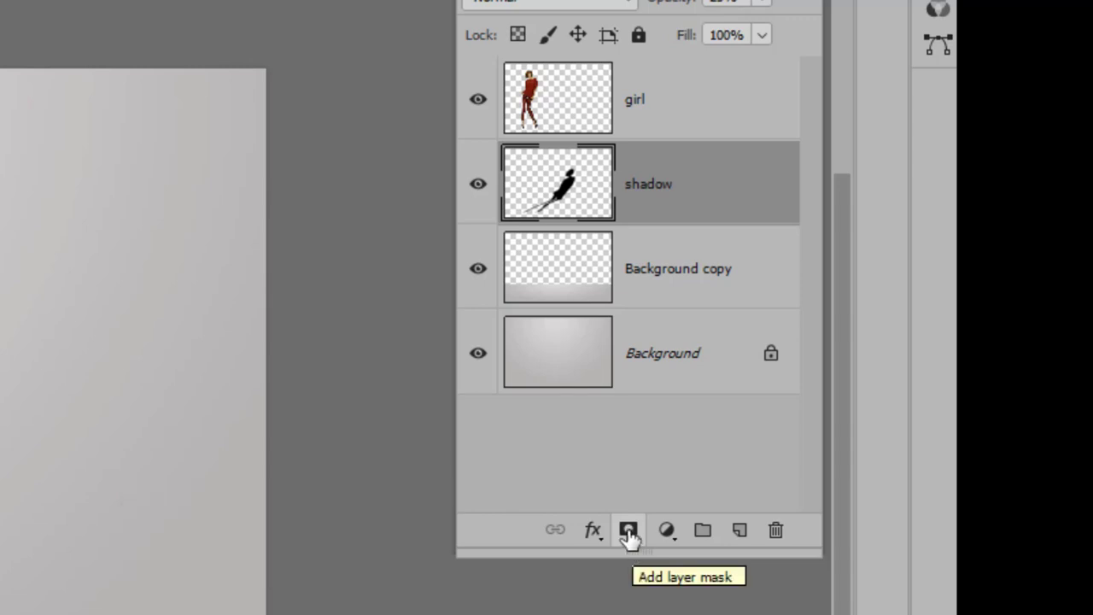
Step: Add a layer mask to the shadow layer and brush on it to hide part of the shadow
{"action": "left_click", "coordinate": [628, 529]}
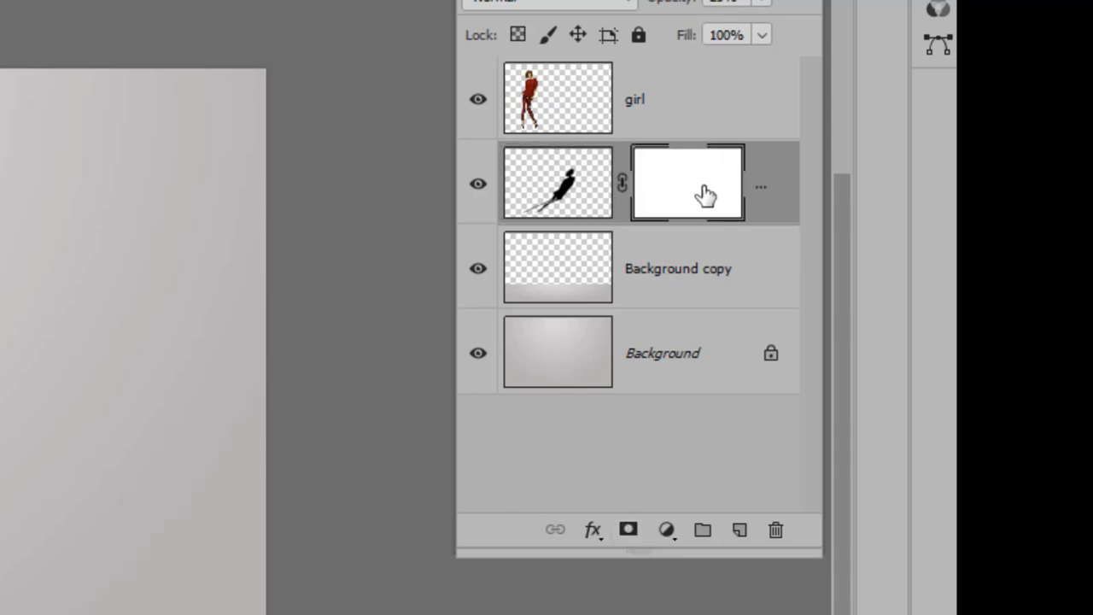
{"action": "mouse_move", "coordinate": [692, 205]}
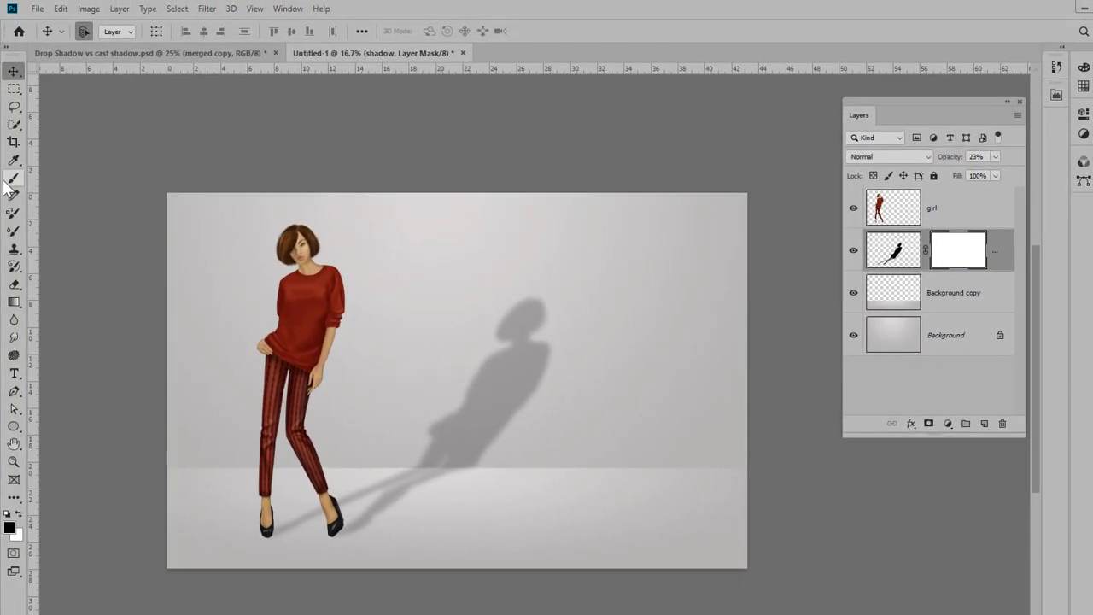
{"action": "left_click", "coordinate": [14, 177]}
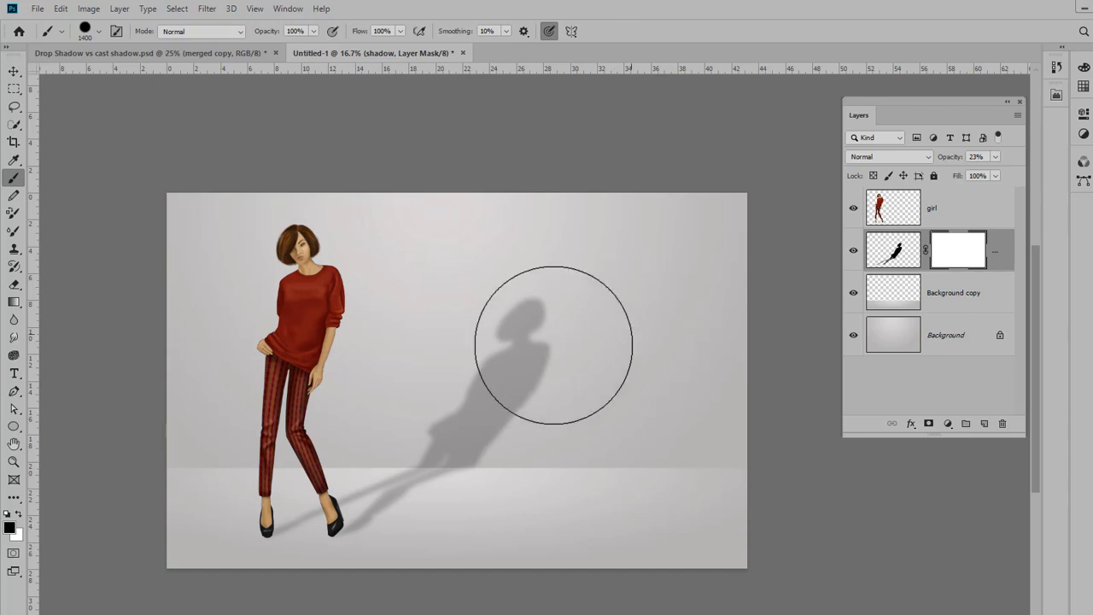
{"action": "left_click_drag", "start_coordinate": [553, 344], "coordinate": [451, 485]}
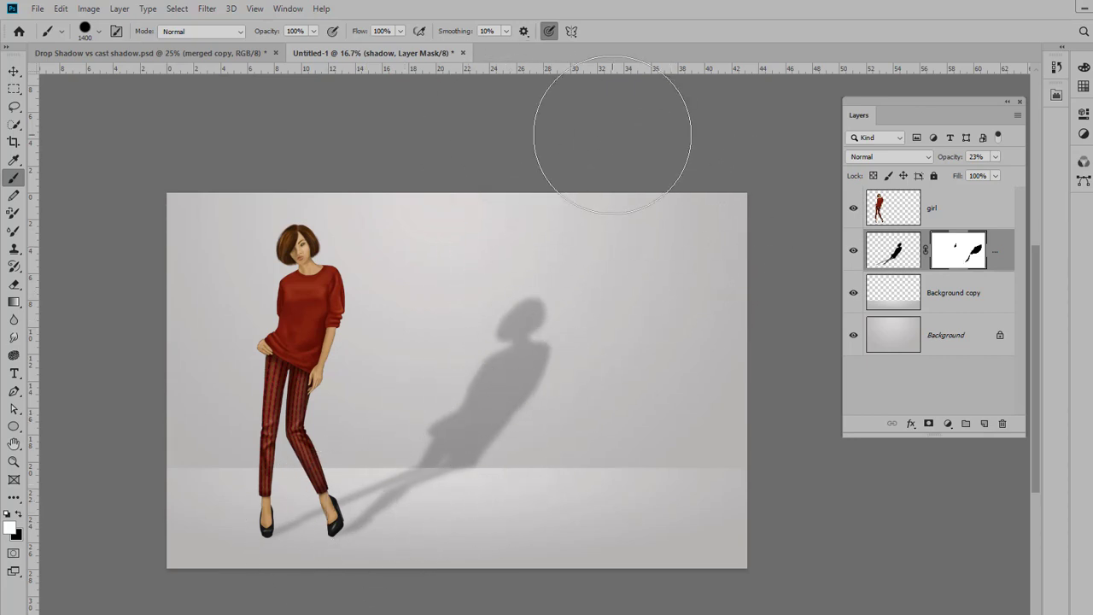
{"action": "mouse_move", "coordinate": [560, 424]}
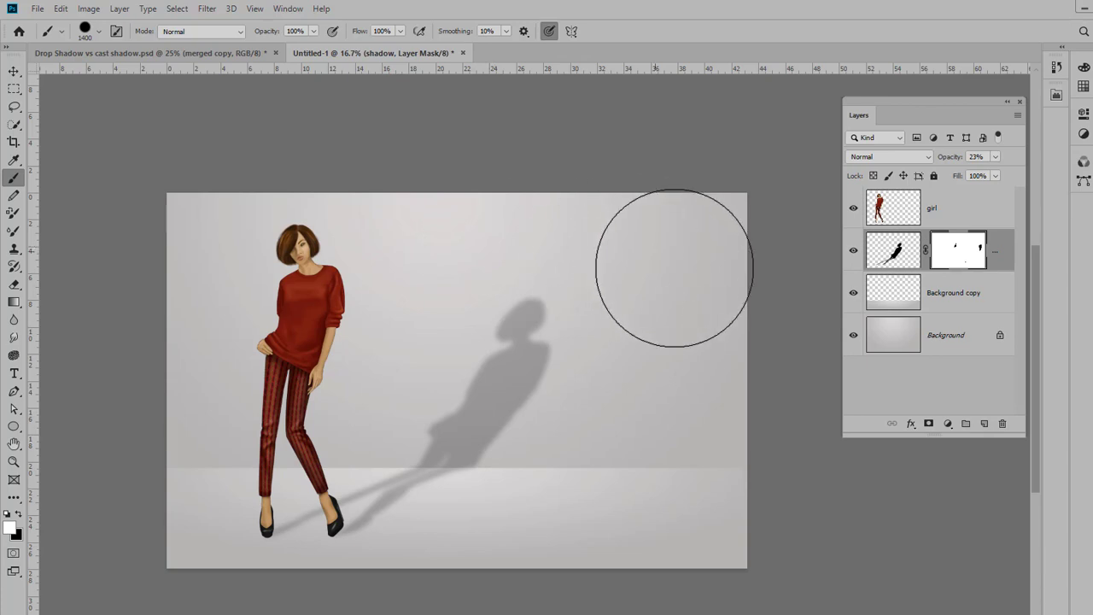
{"action": "mouse_move", "coordinate": [598, 559]}
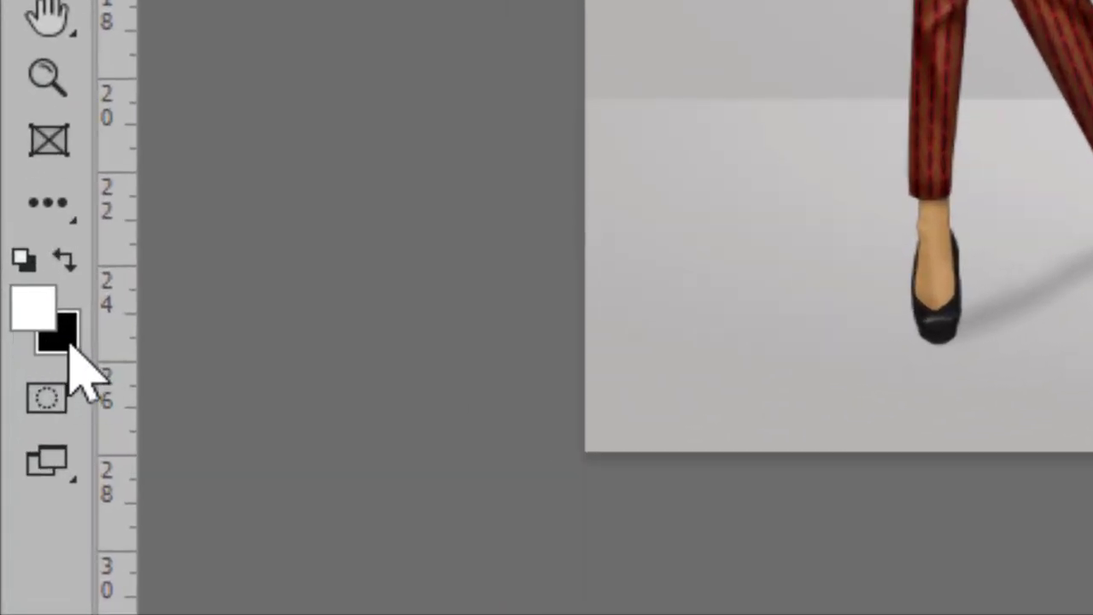
{"action": "mouse_move", "coordinate": [39, 321]}
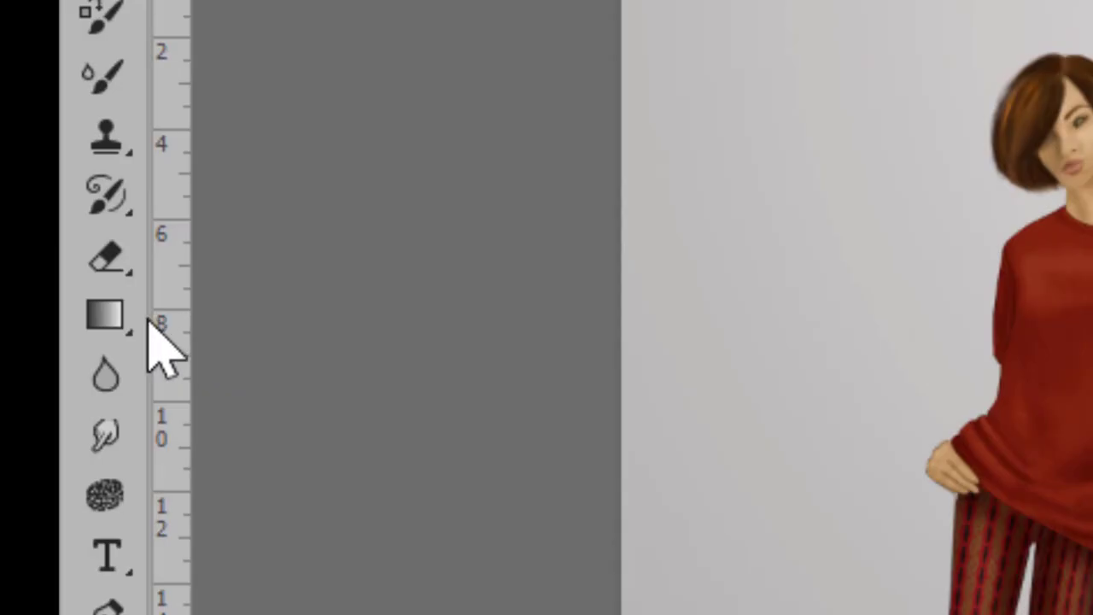
{"action": "mouse_move", "coordinate": [106, 354]}
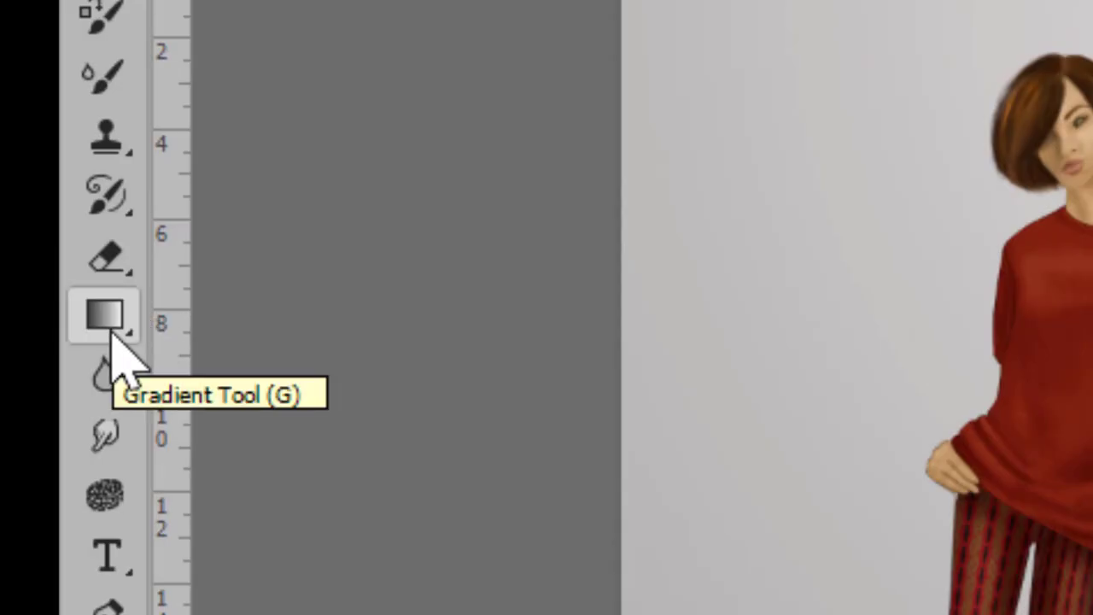